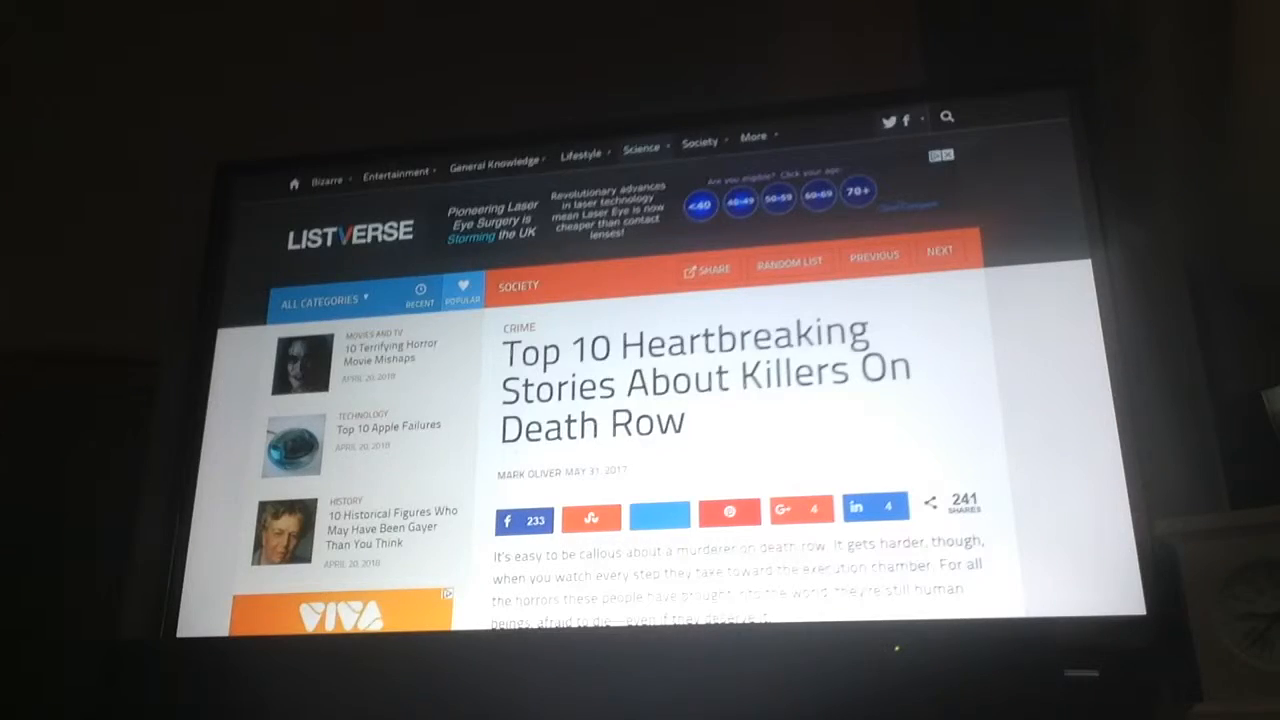
- Scroll past the article's opening to entry 10, Joe Arridy, and his opening paragraph
scroll("down", 3)
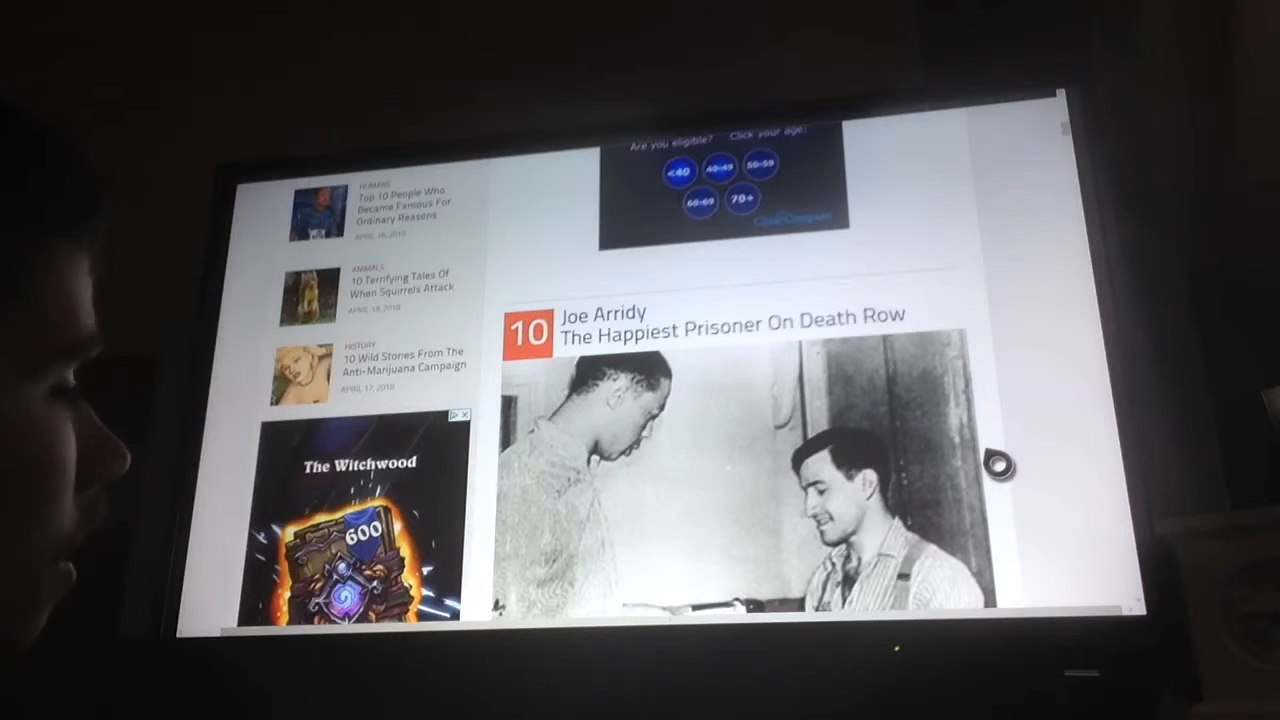
scroll("down", 3)
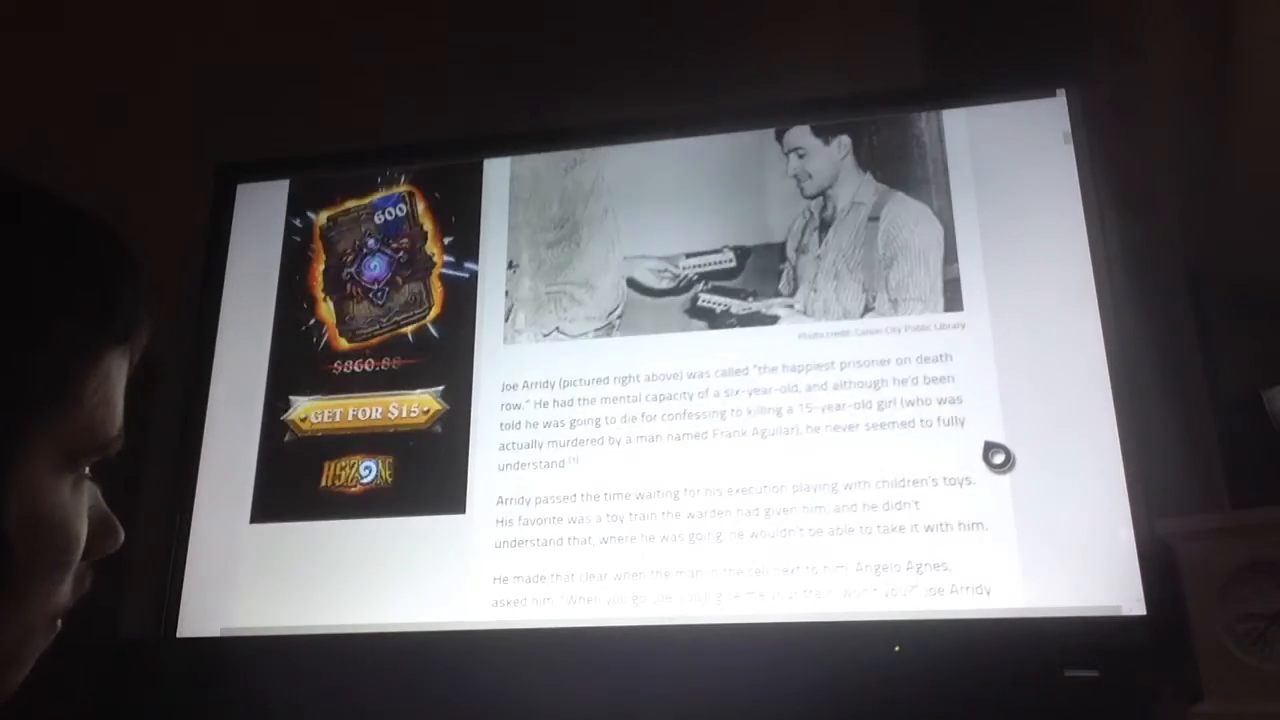
scroll("down", 3)
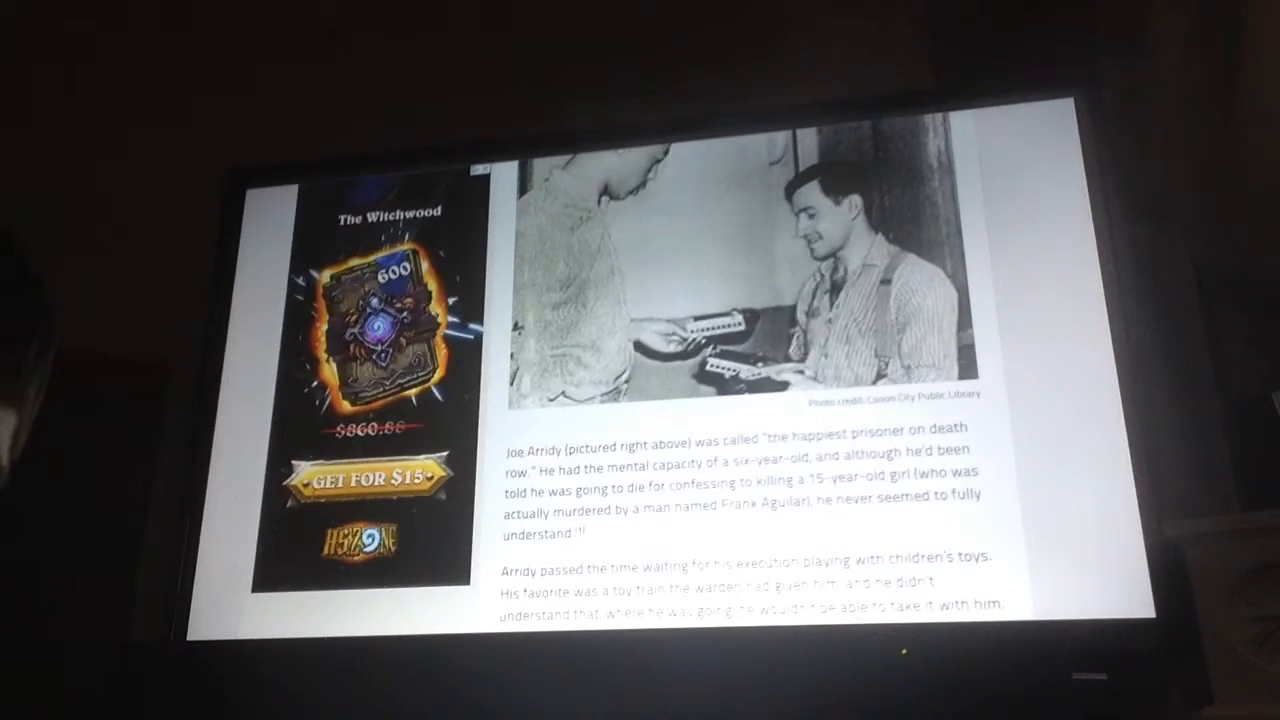
- Scroll to the end of Joe Arridy's story until entry 9, George Stinney Jr., appears
scroll("down", 3)
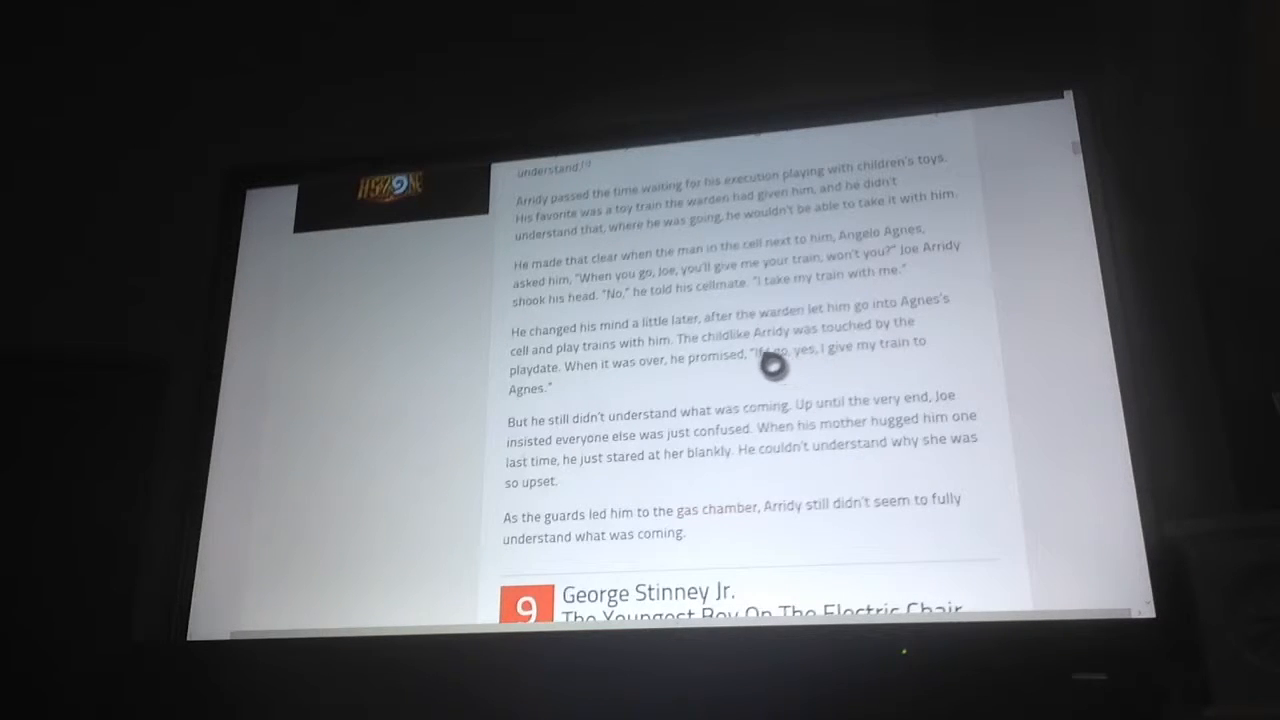
mouse_move(590, 296)
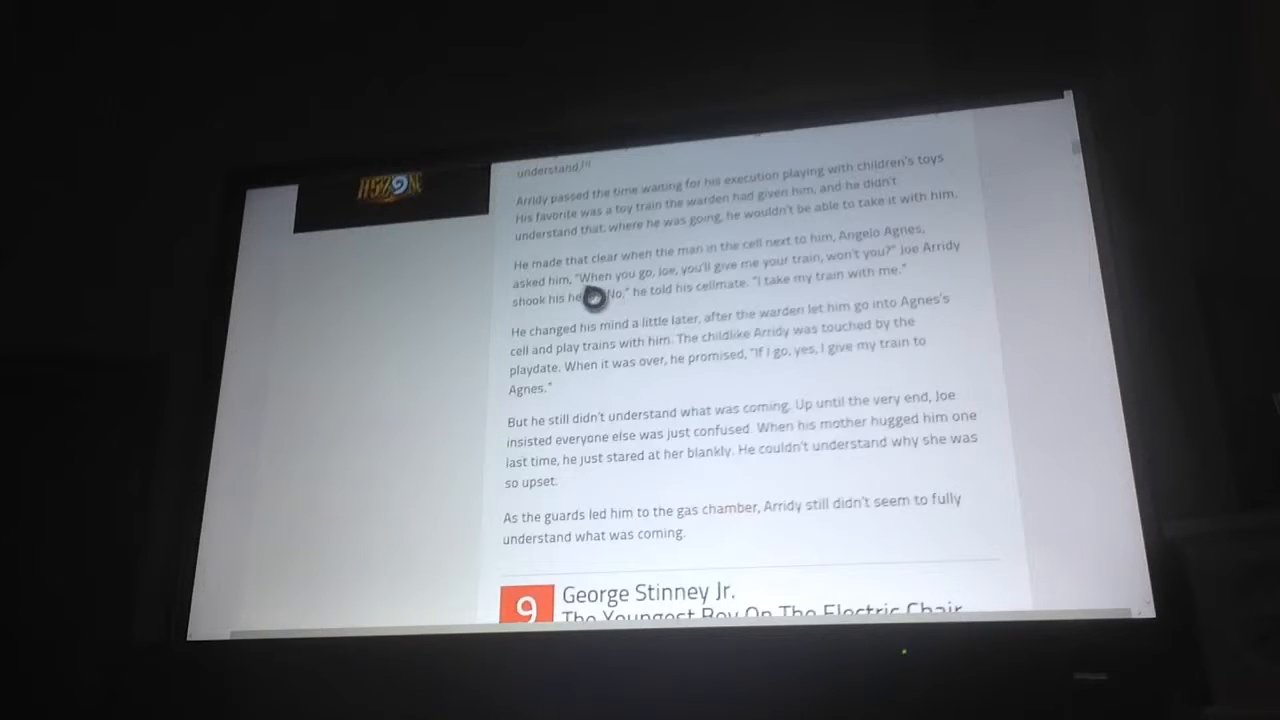
mouse_move(692, 428)
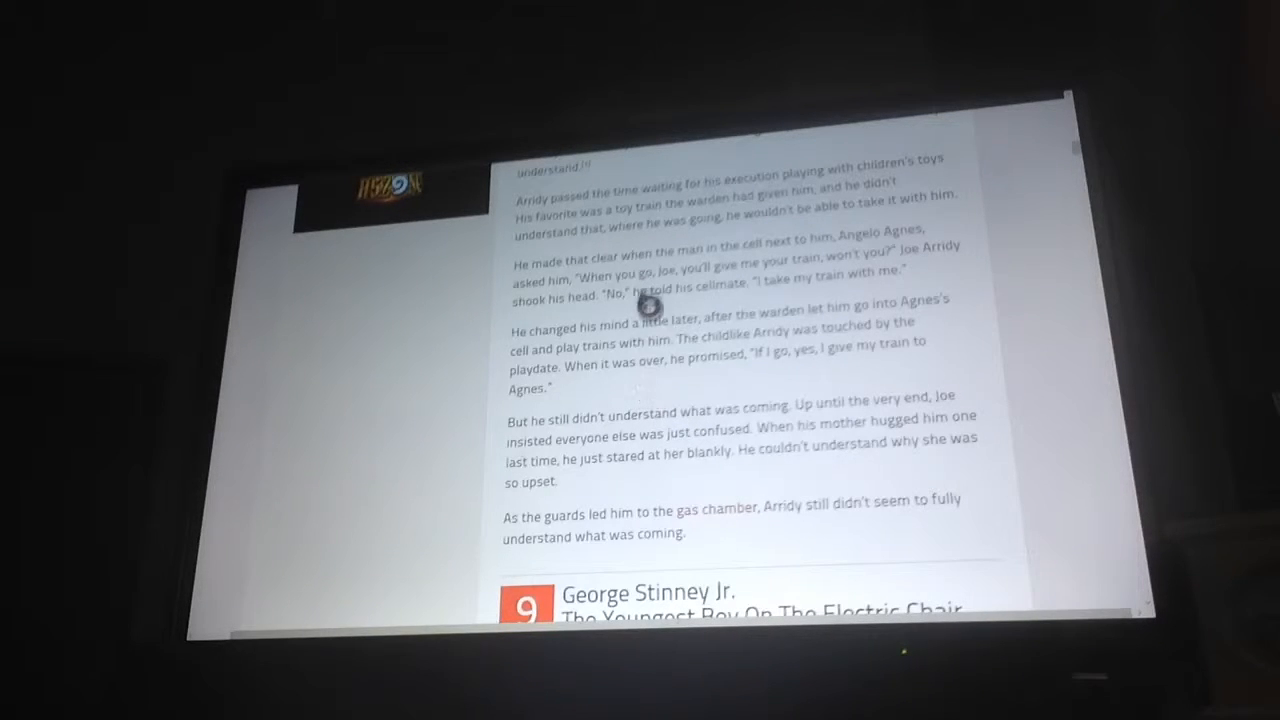
mouse_move(710, 312)
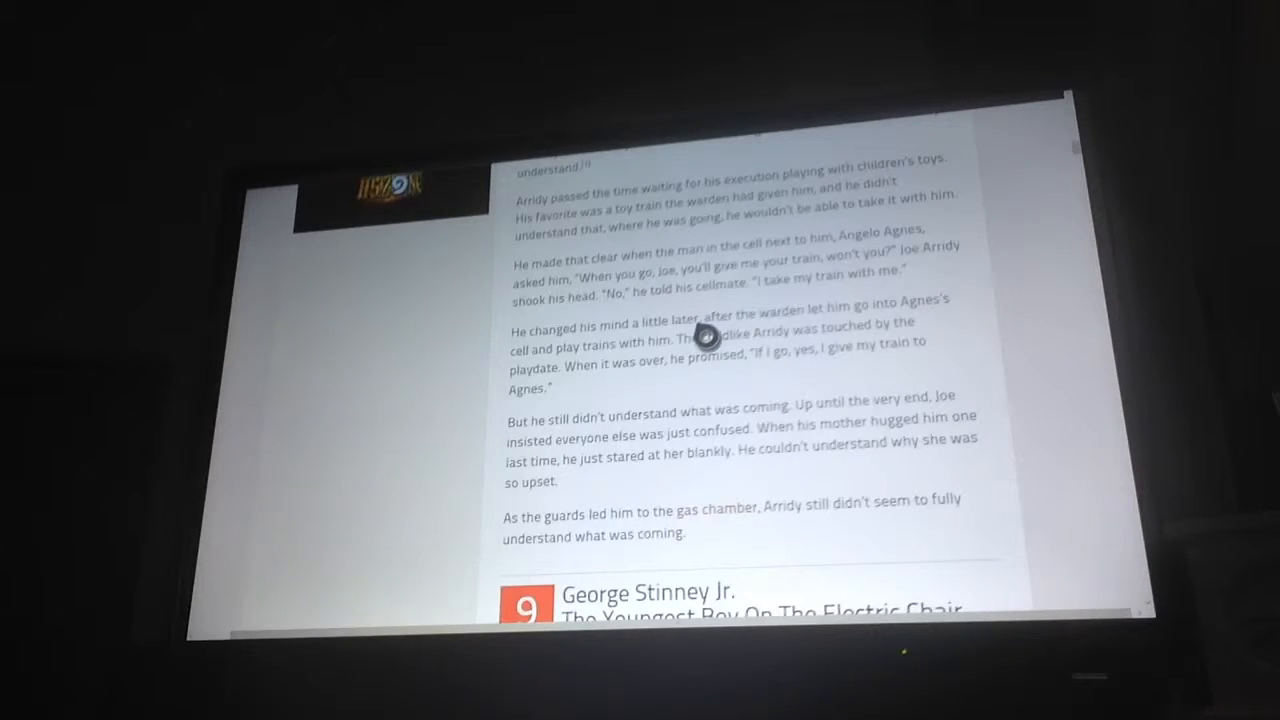
mouse_move(738, 380)
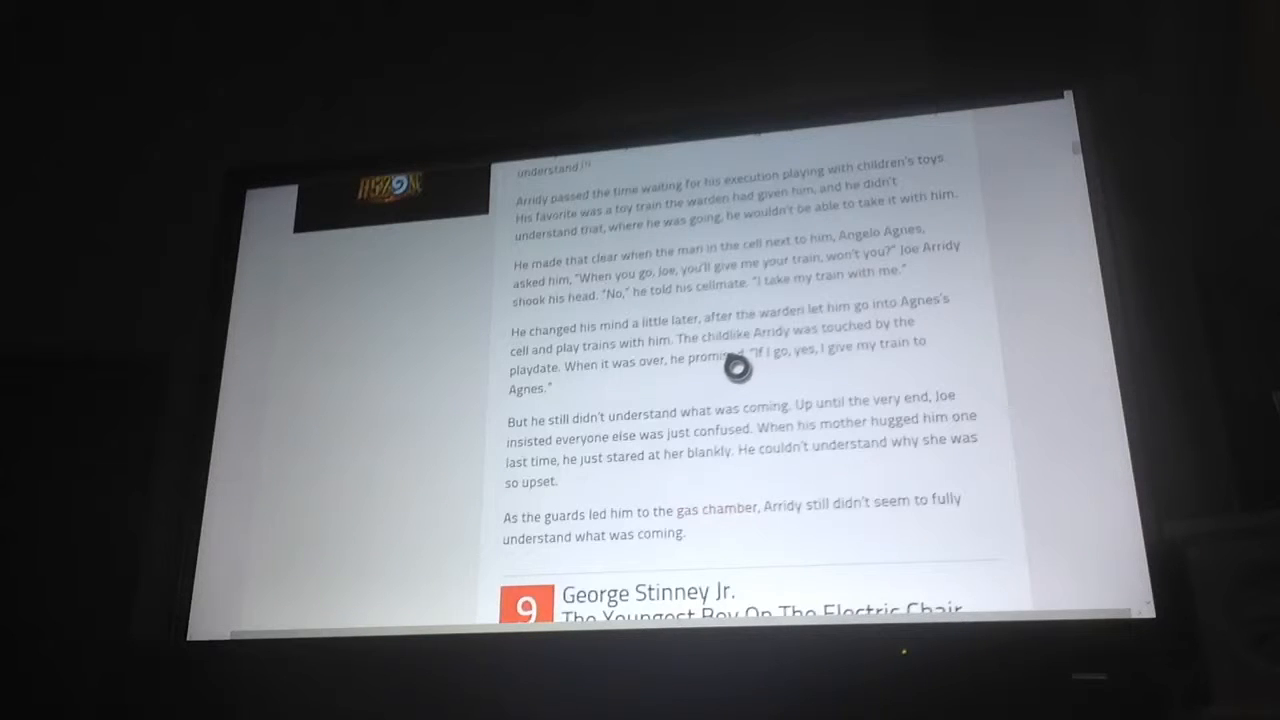
mouse_move(684, 364)
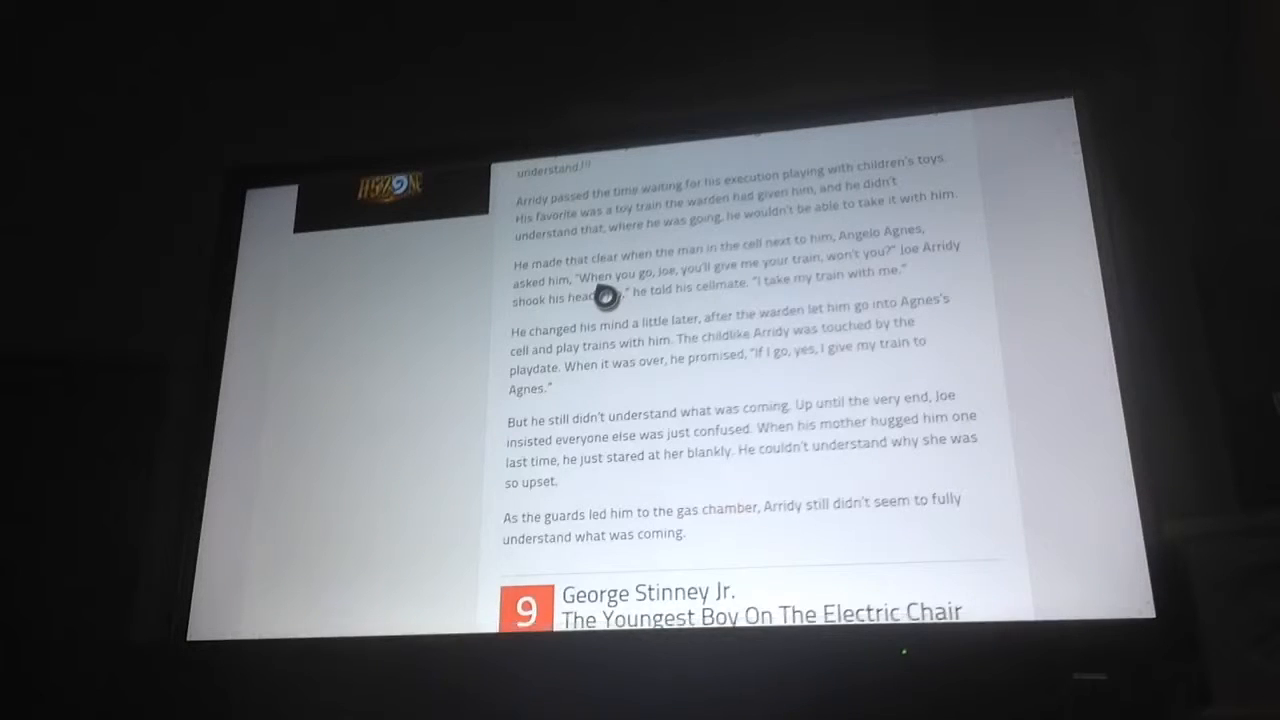
- Scroll past entry 9's mugshots through Stinney's trial, sentence and electric chair paragraphs
scroll("down", 3)
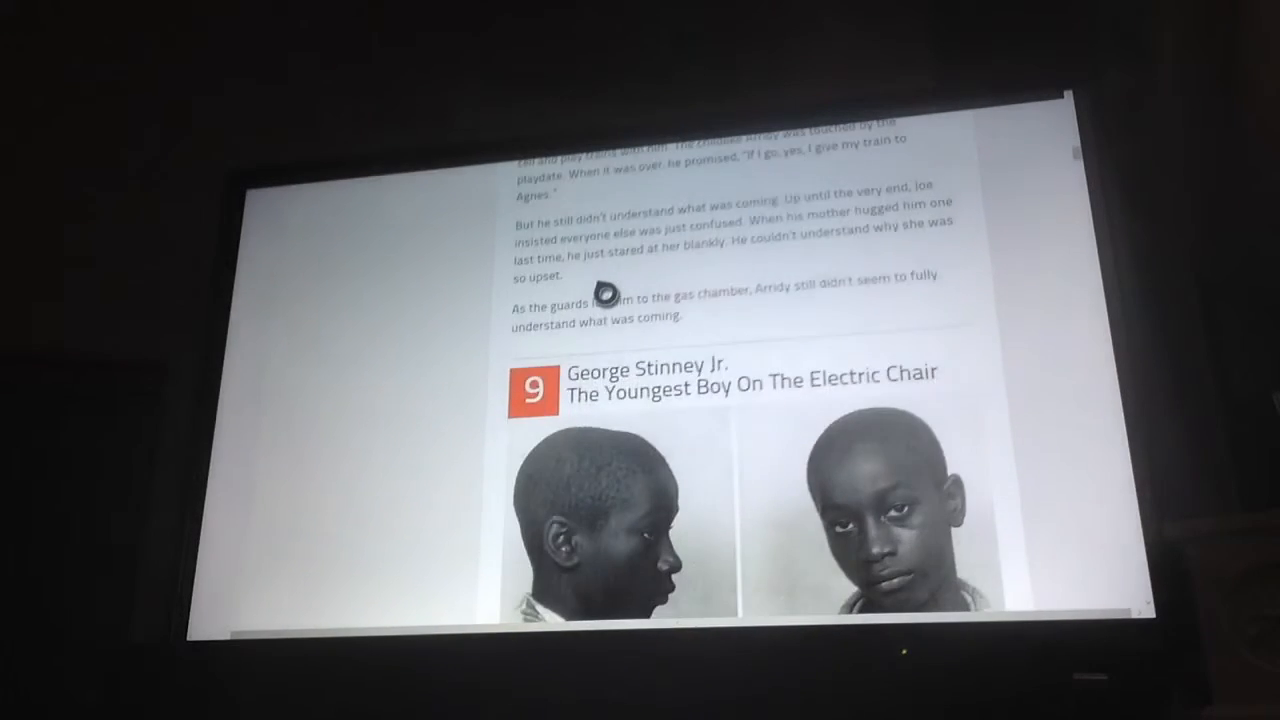
scroll("down", 3)
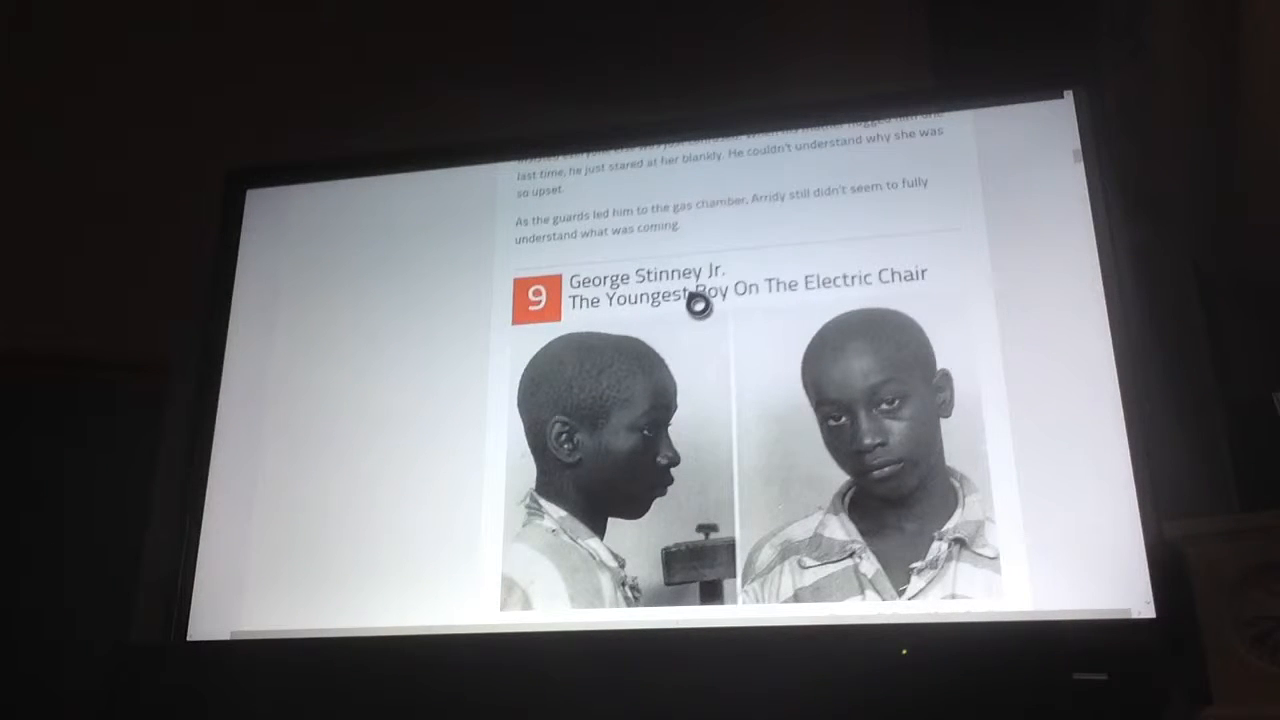
scroll("down", 3)
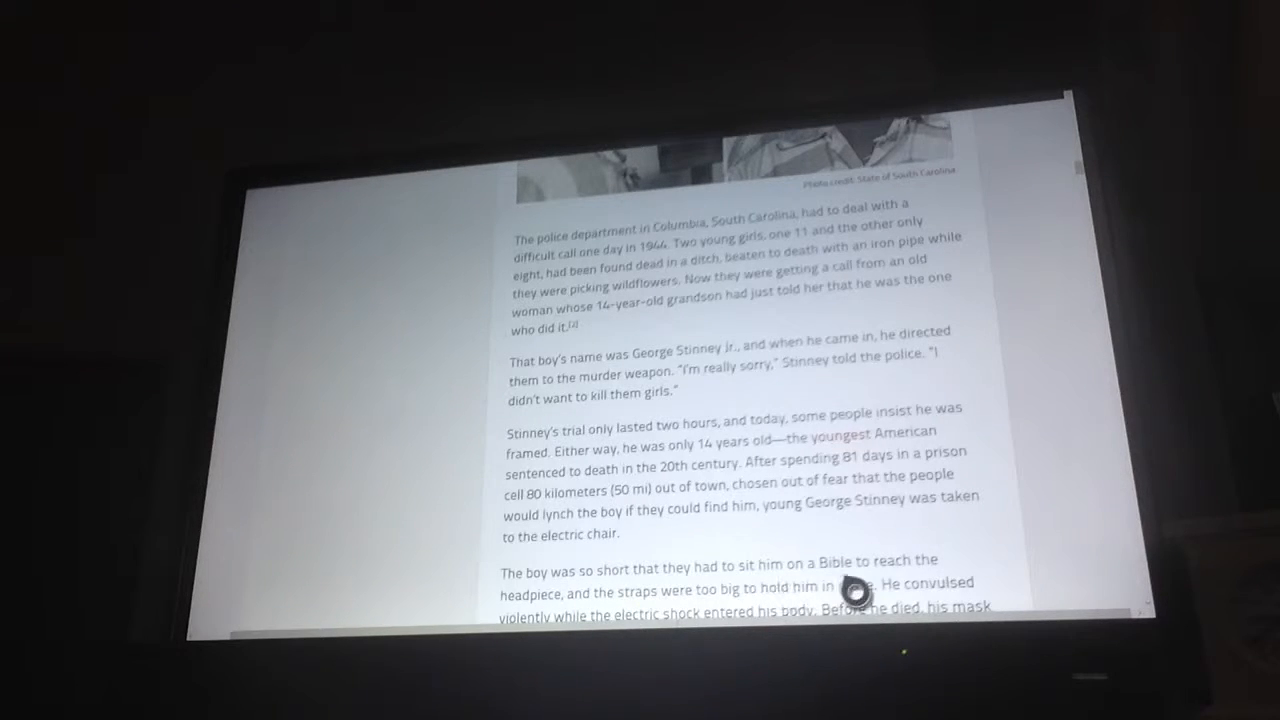
- Scroll through Stinney's execution paragraph toward entry 8, Christopher Newton
scroll("down", 3)
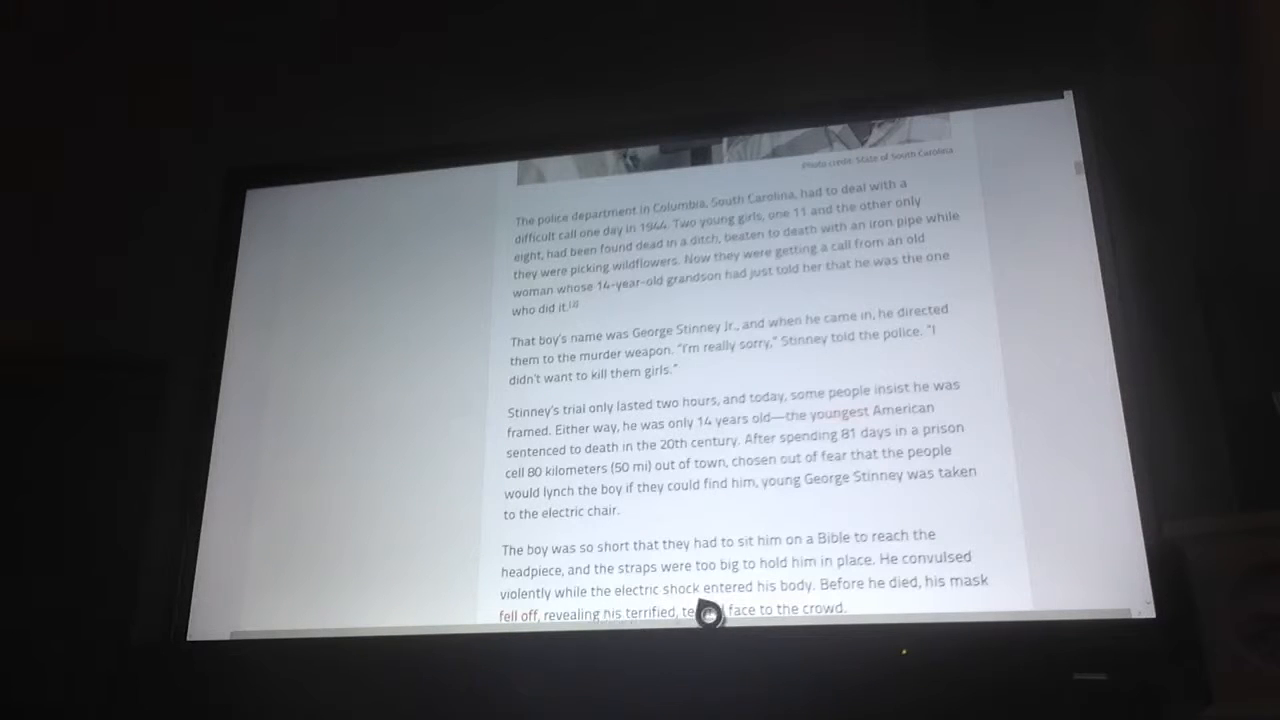
mouse_move(904, 600)
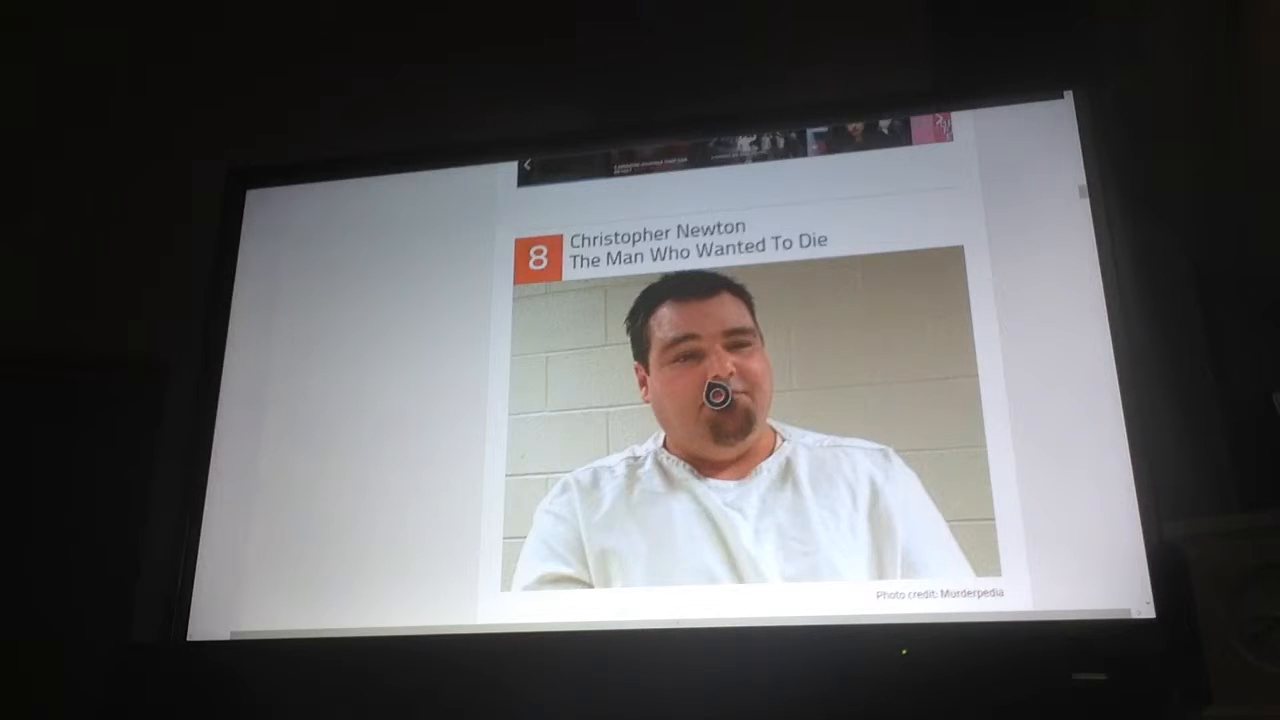
- Scroll below Newton's photo to his failed lethal injection and final statement
scroll("down", 3)
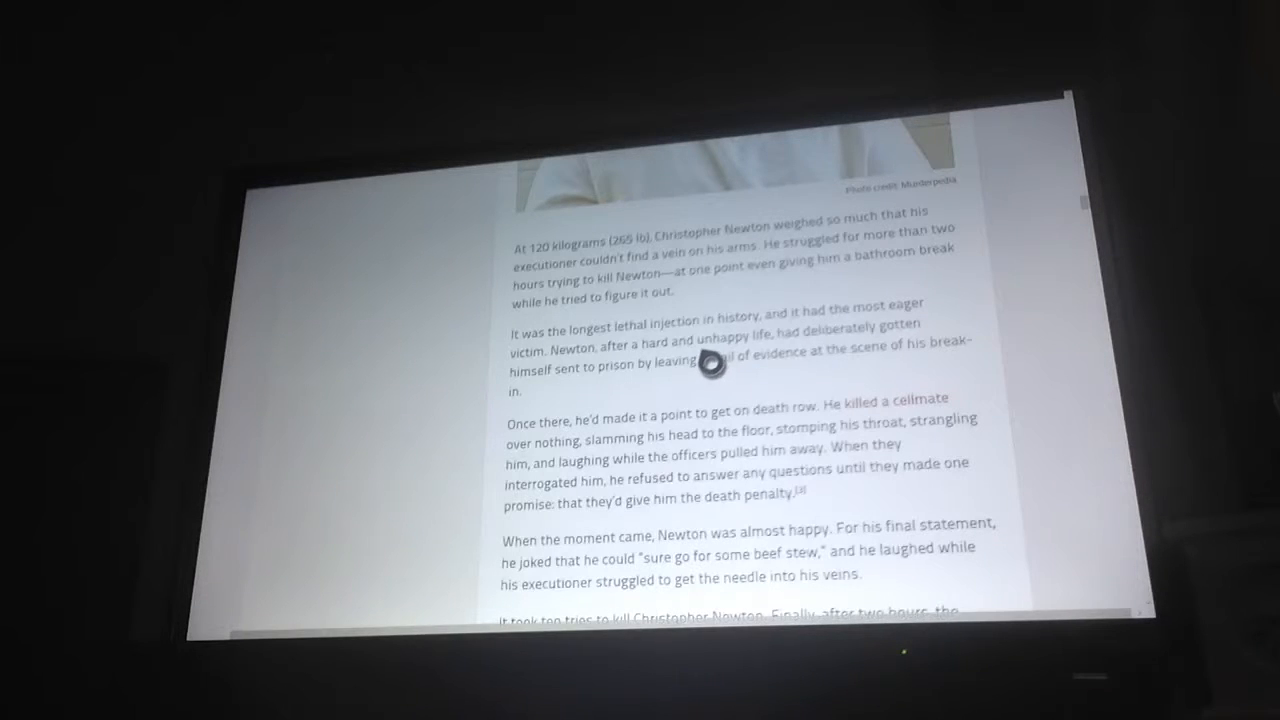
mouse_move(710, 298)
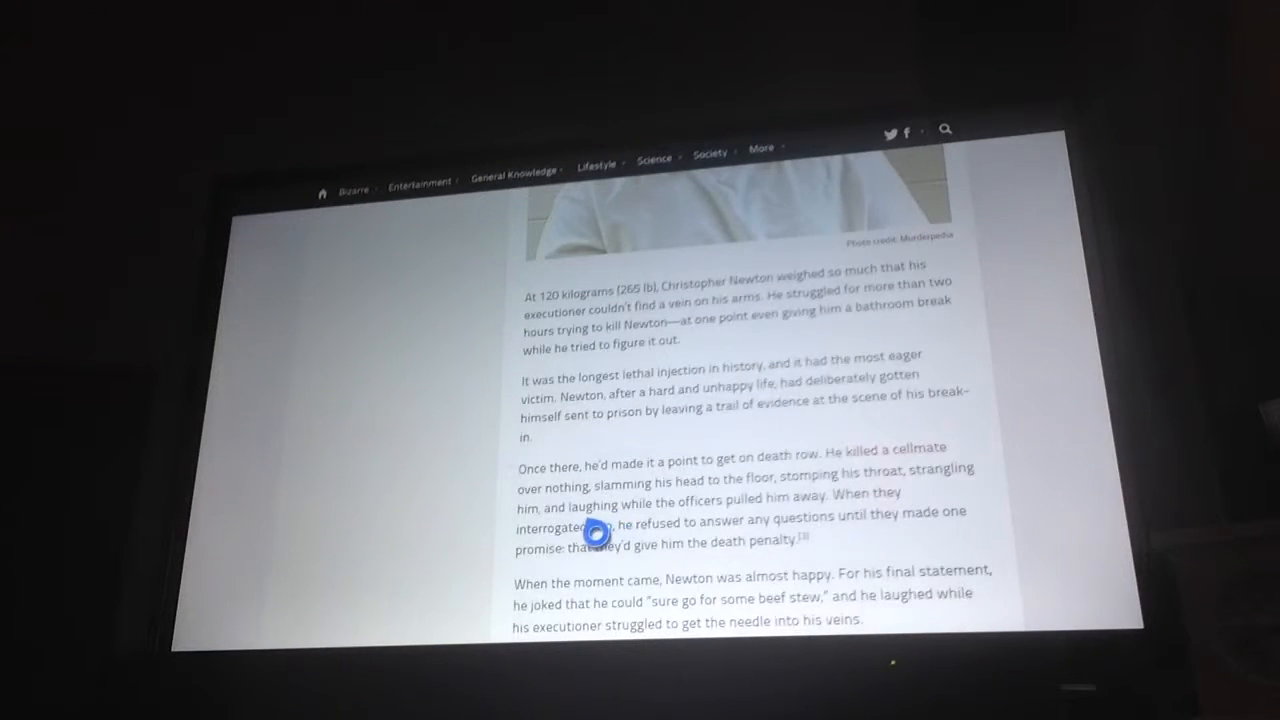
mouse_move(644, 436)
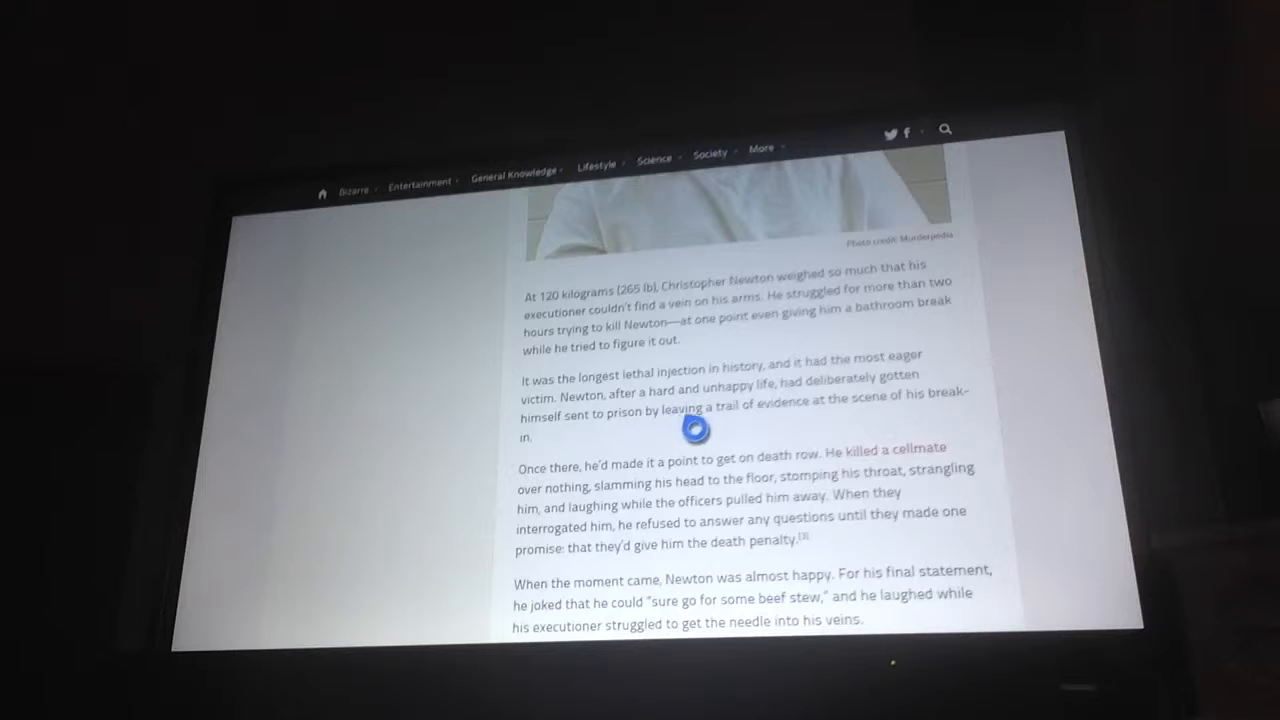
- Scroll down through entry 7, Ricky Ray Rector's story about saving his last meal
scroll("down", 3)
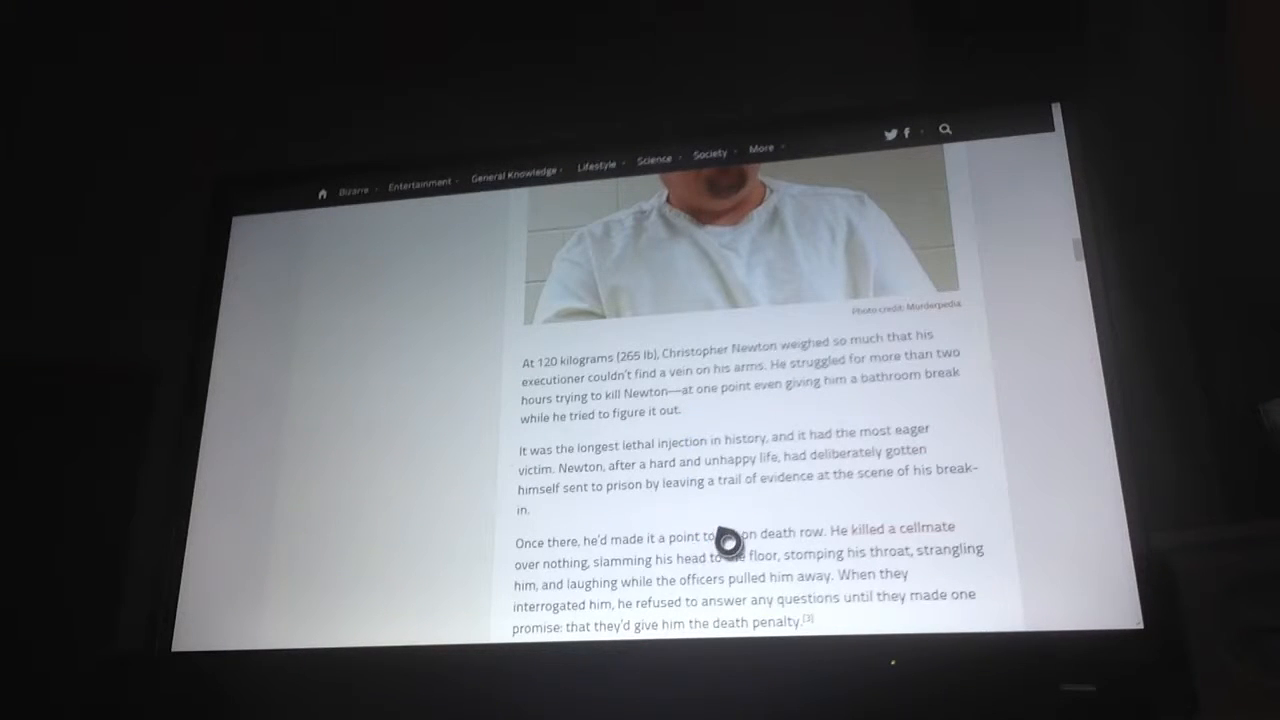
scroll("down", 3)
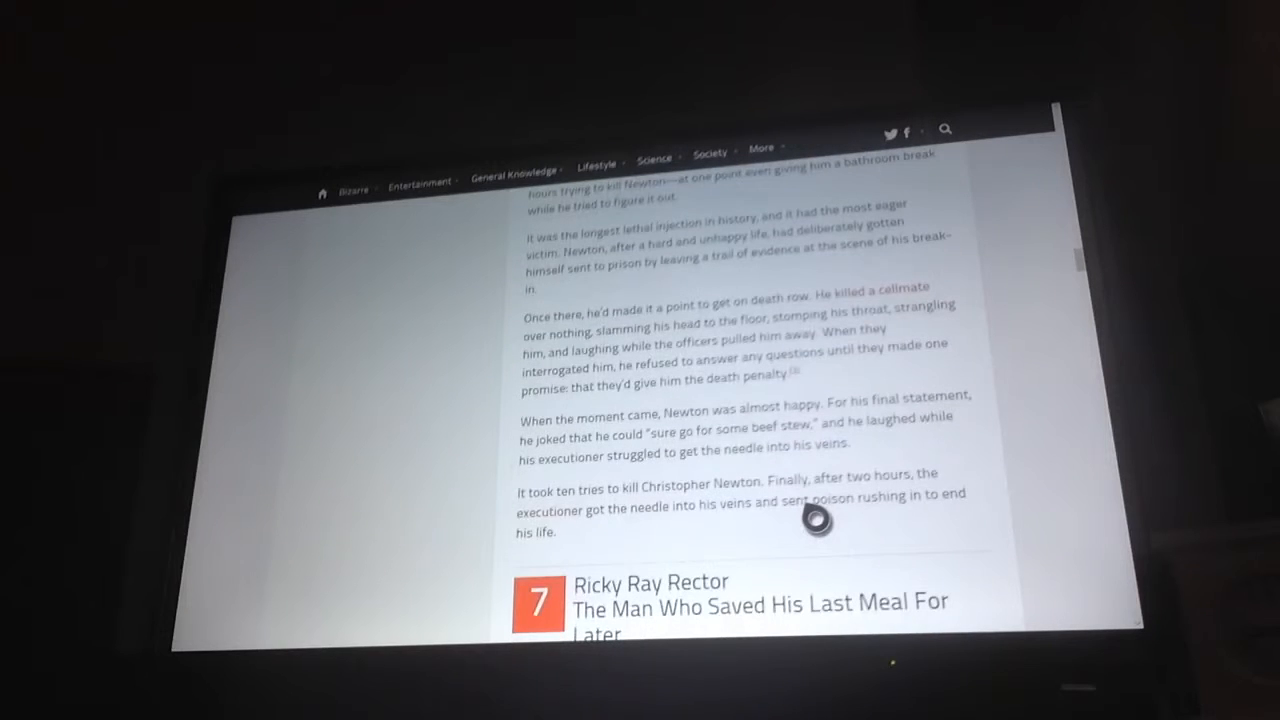
mouse_move(780, 280)
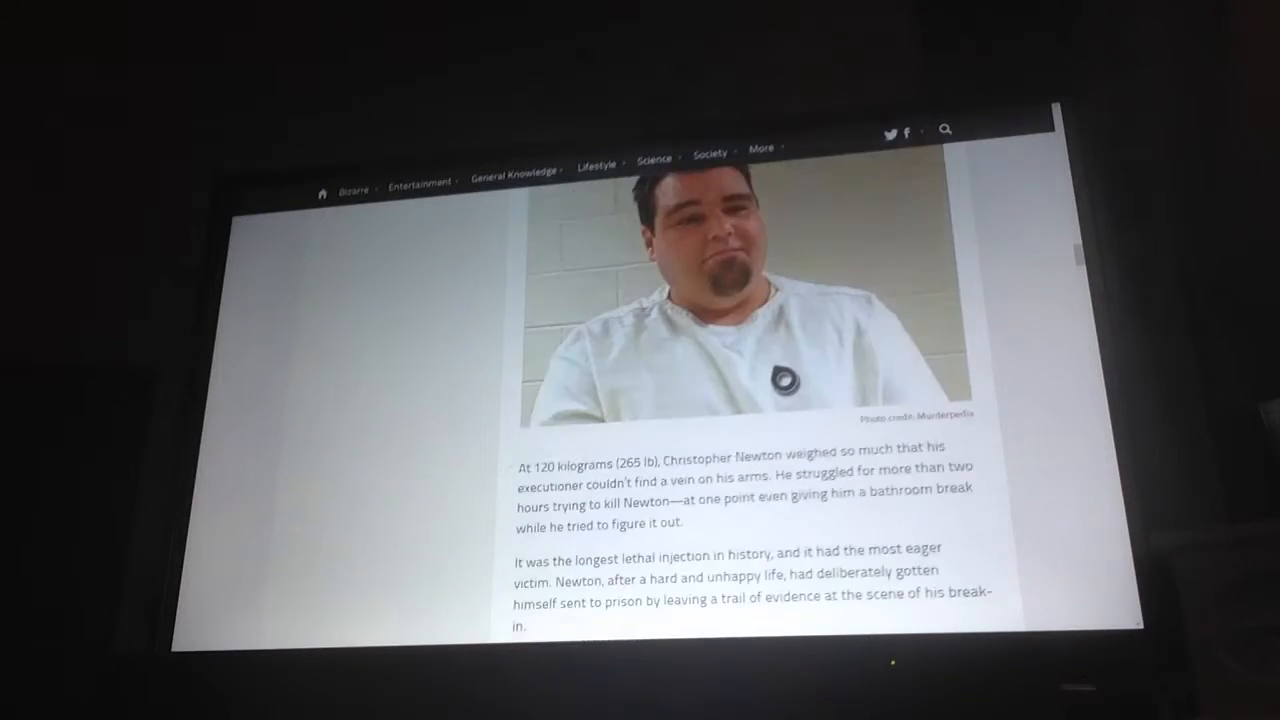
scroll("down", 3)
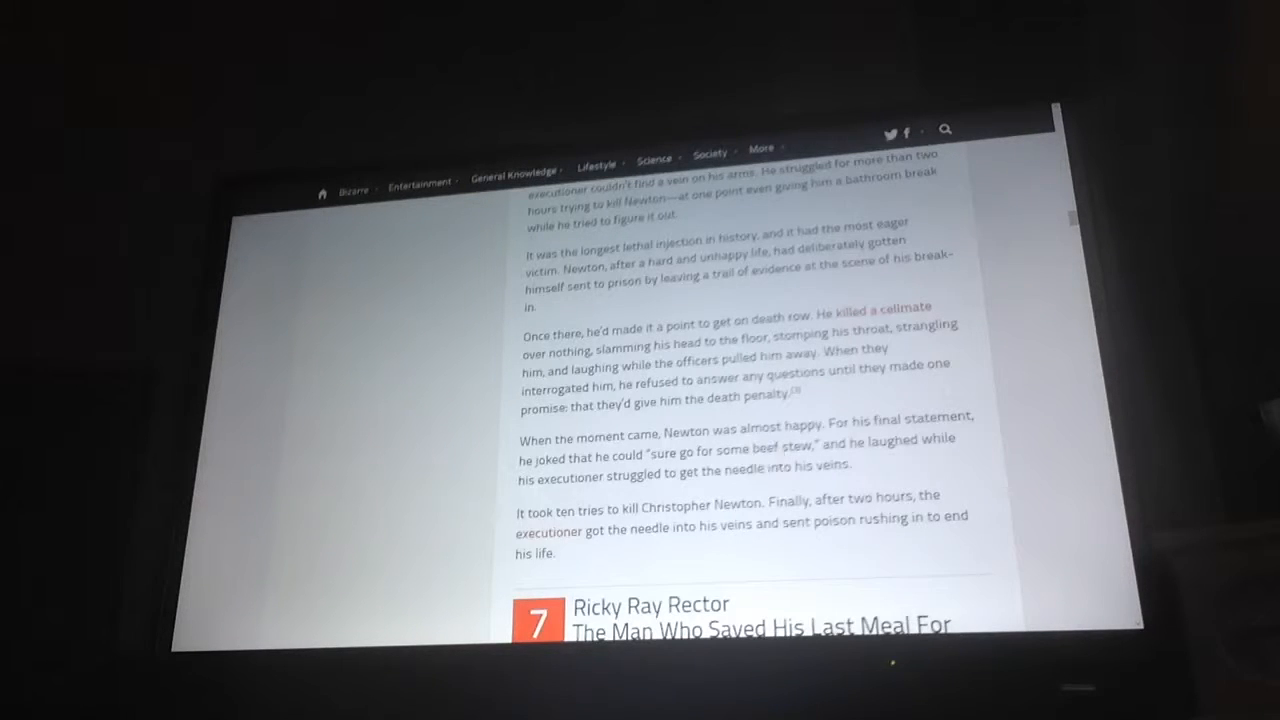
mouse_move(770, 448)
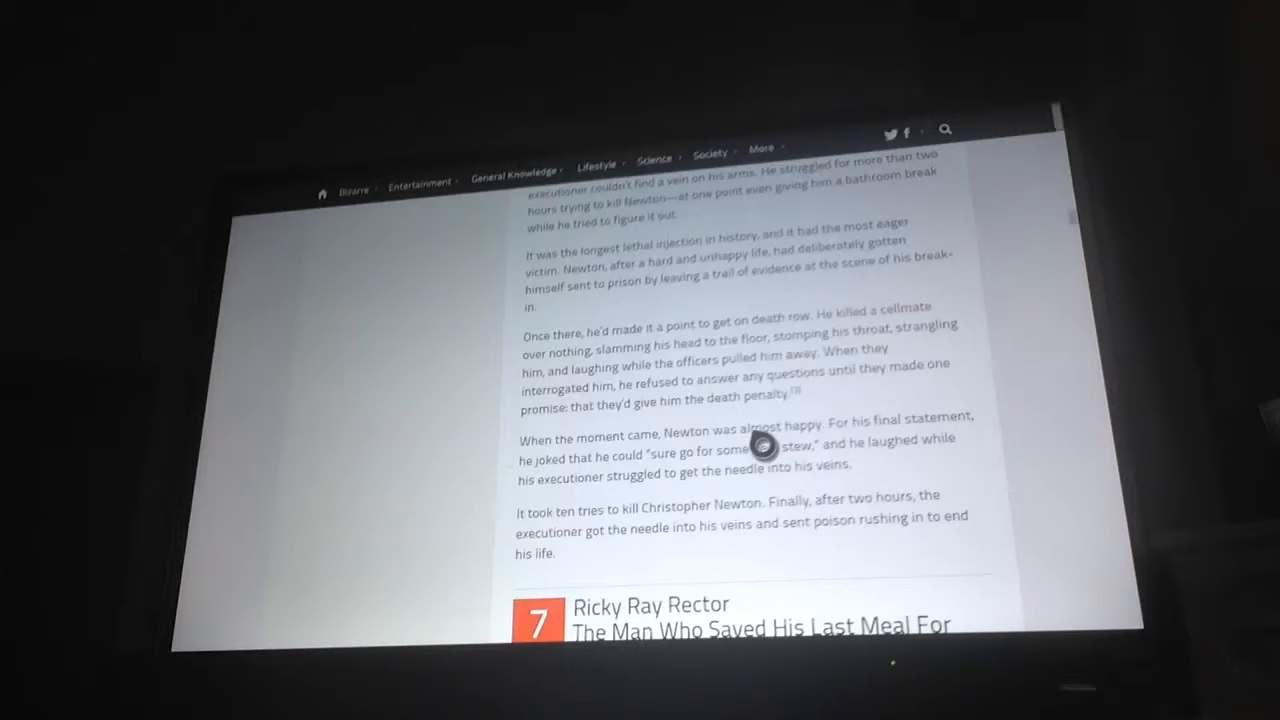
scroll("down", 3)
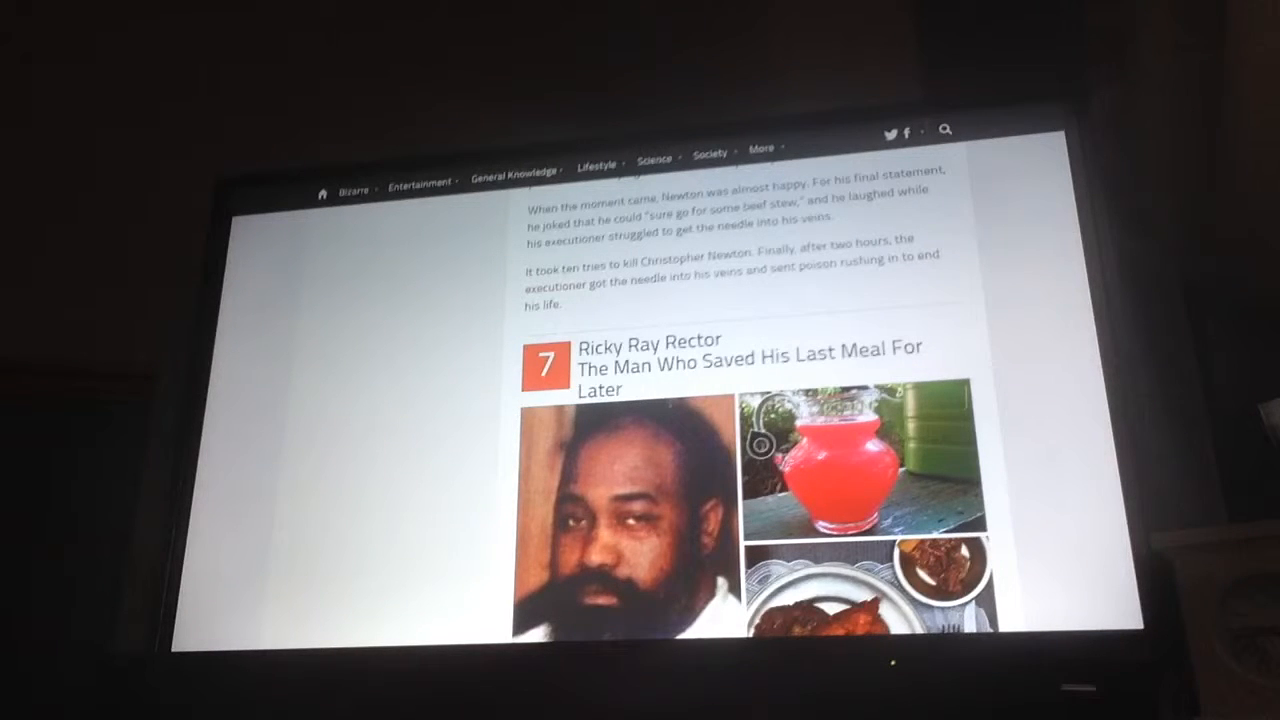
scroll("down", 3)
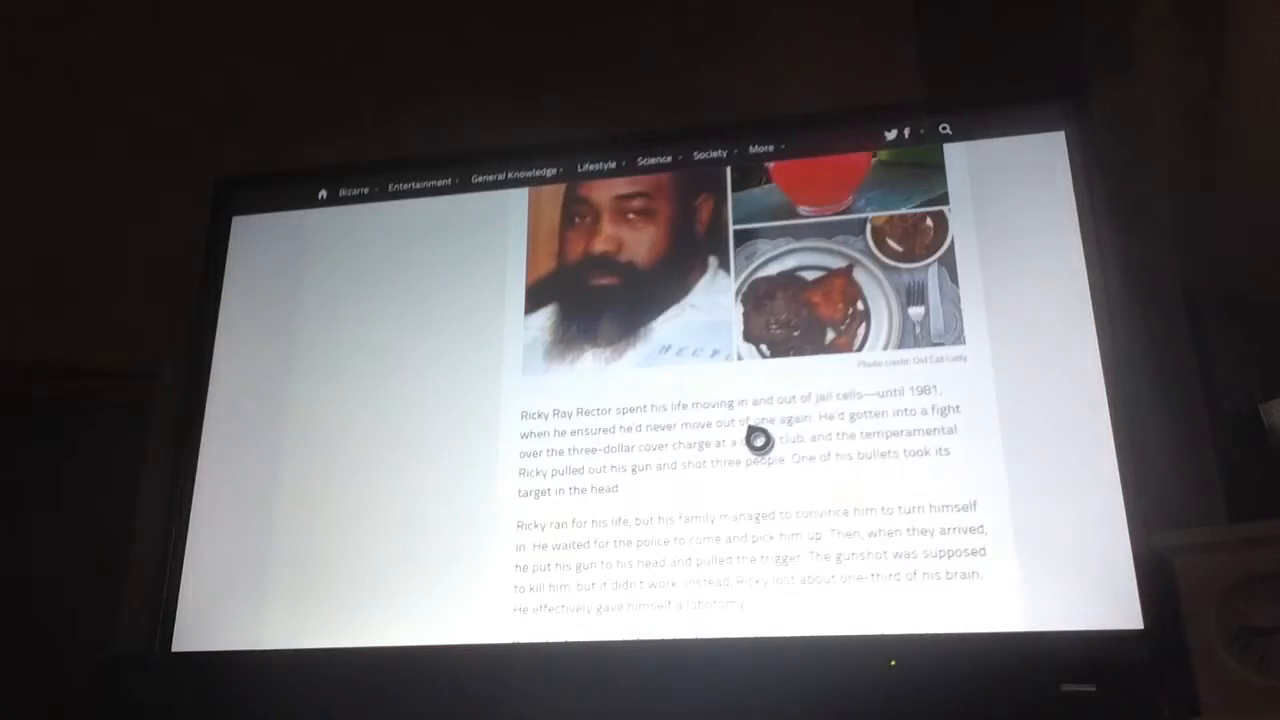
scroll("down", 3)
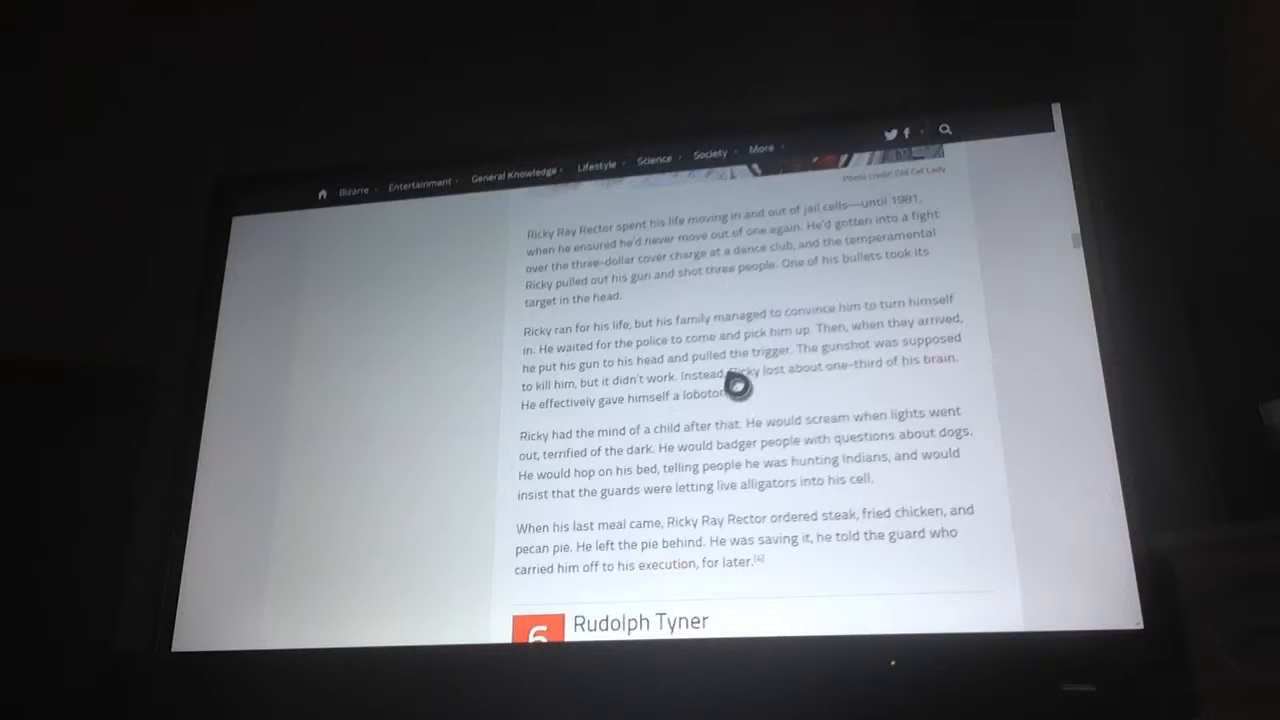
mouse_move(740, 388)
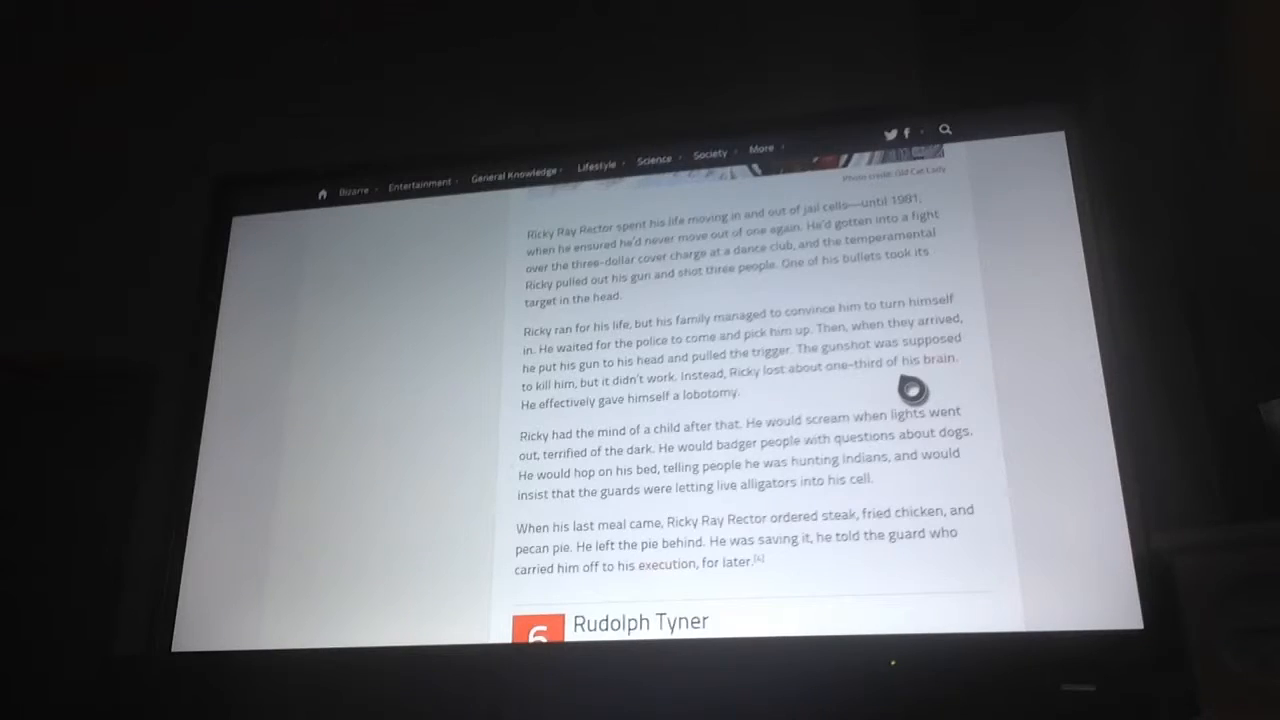
- Scroll back up so entry 7's heading and photos return to view
scroll("up", 3)
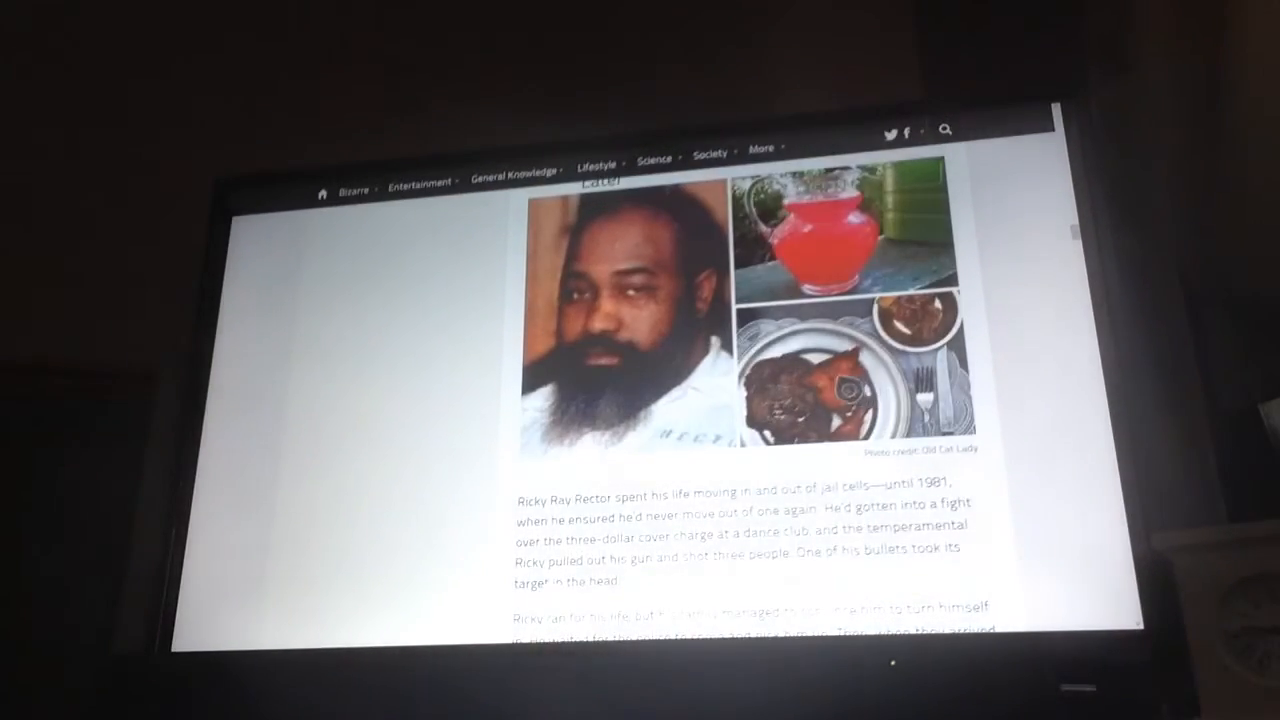
scroll("down", 3)
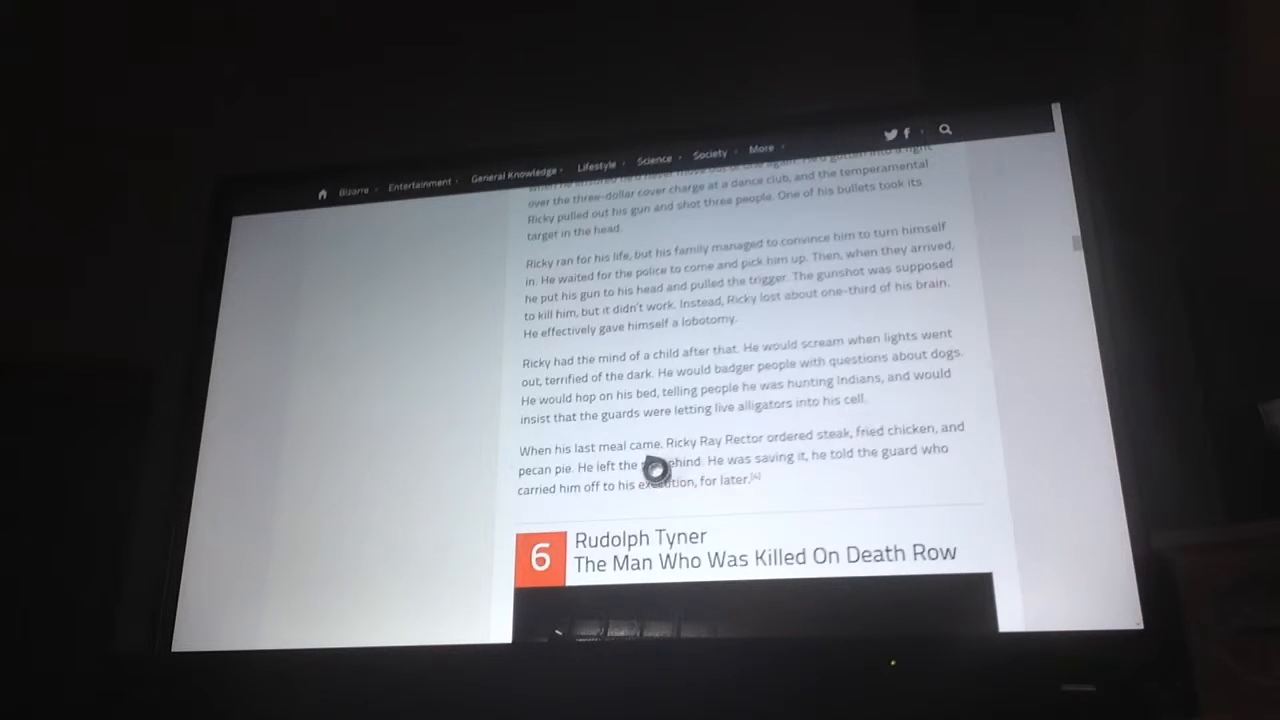
mouse_move(790, 390)
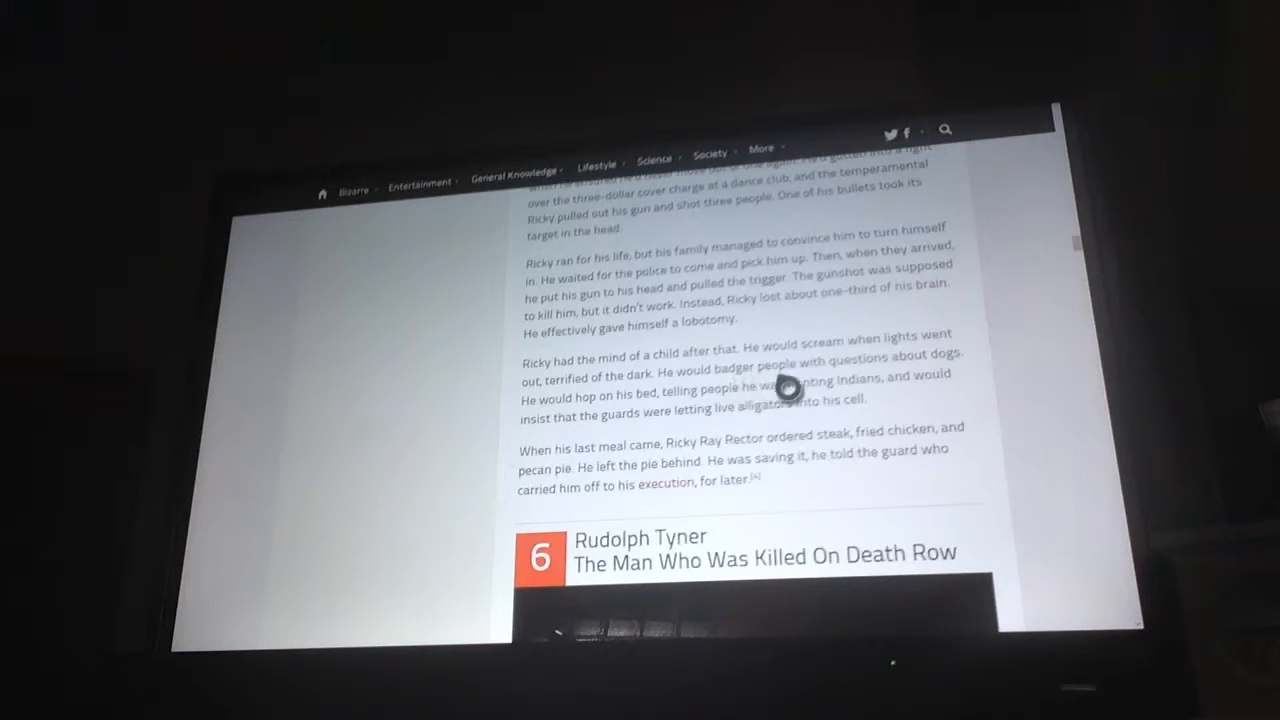
mouse_move(710, 396)
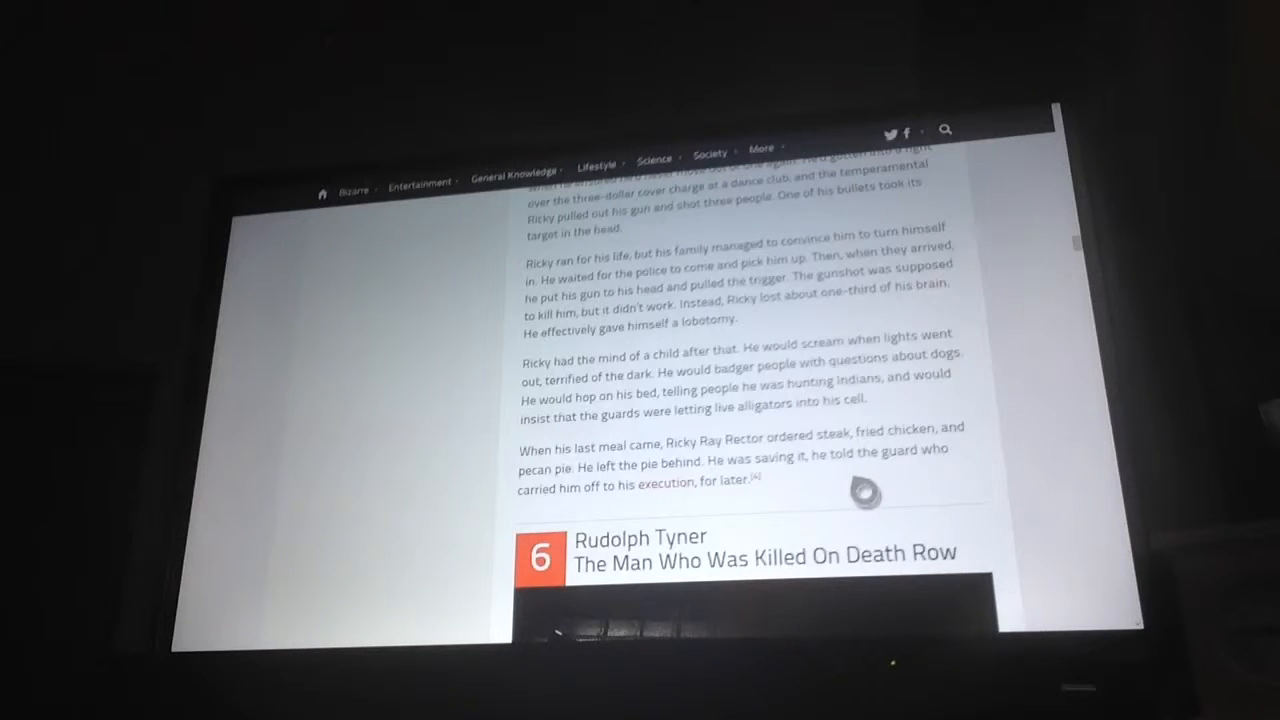
scroll("up", 3)
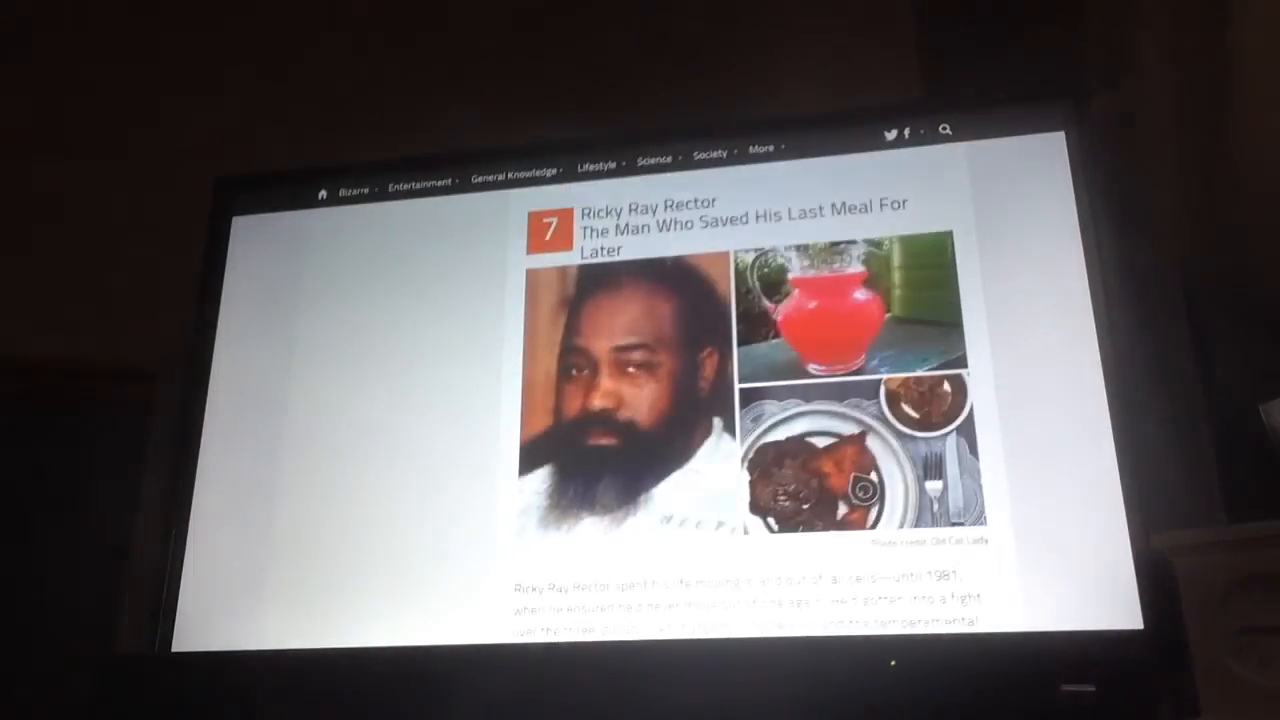
- Scroll through entry 6, Rudolph Tyner, past the advert until entry 5, Randy Woolls, appears
scroll("down", 3)
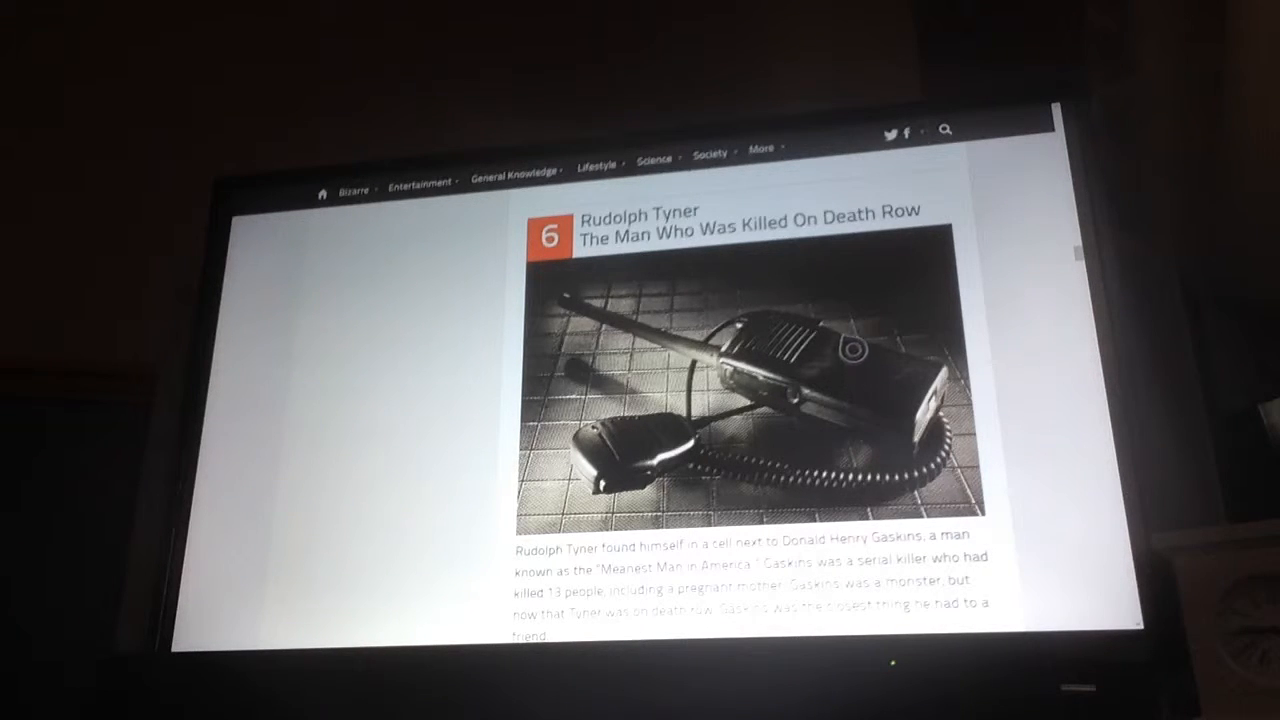
scroll("down", 3)
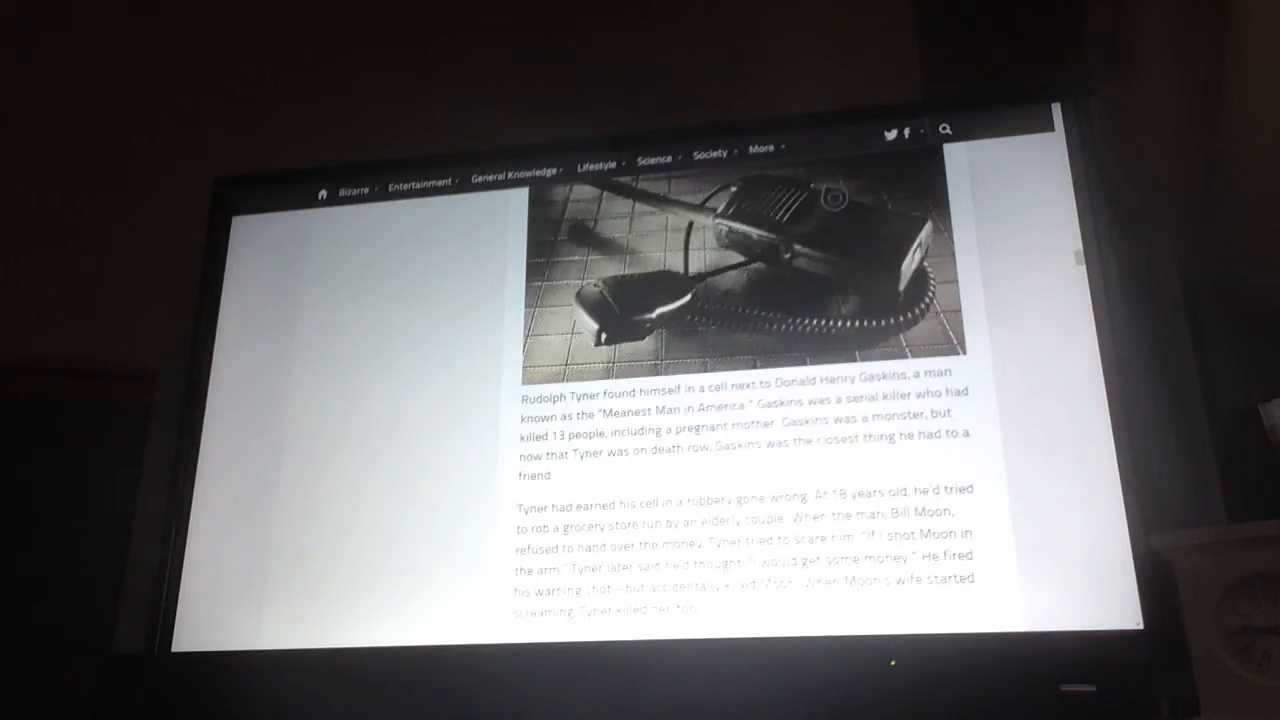
scroll("down", 3)
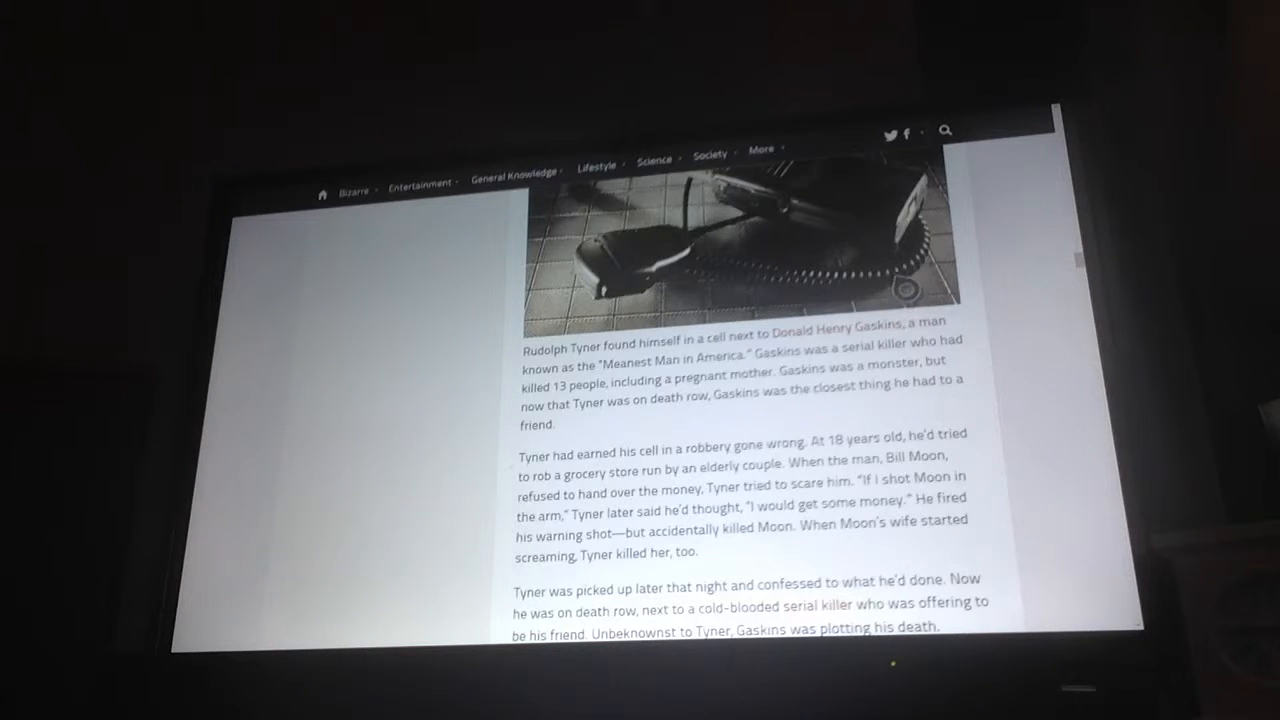
scroll("down", 3)
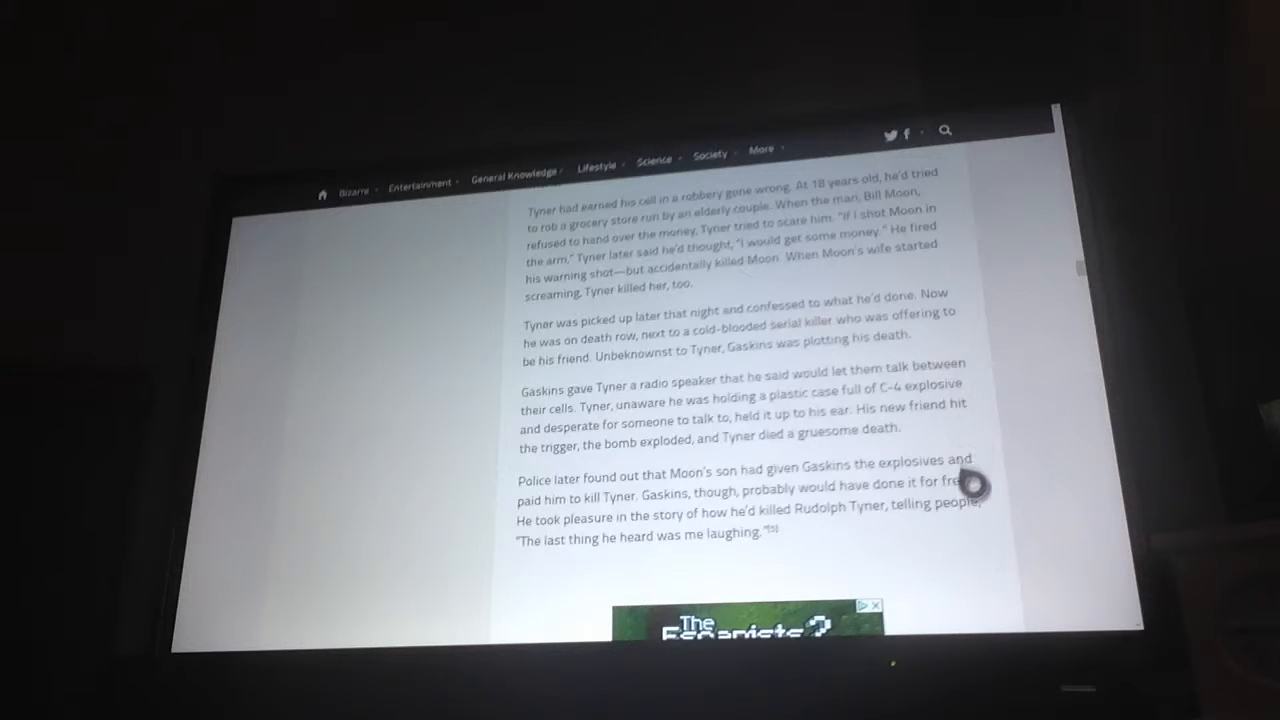
mouse_move(940, 440)
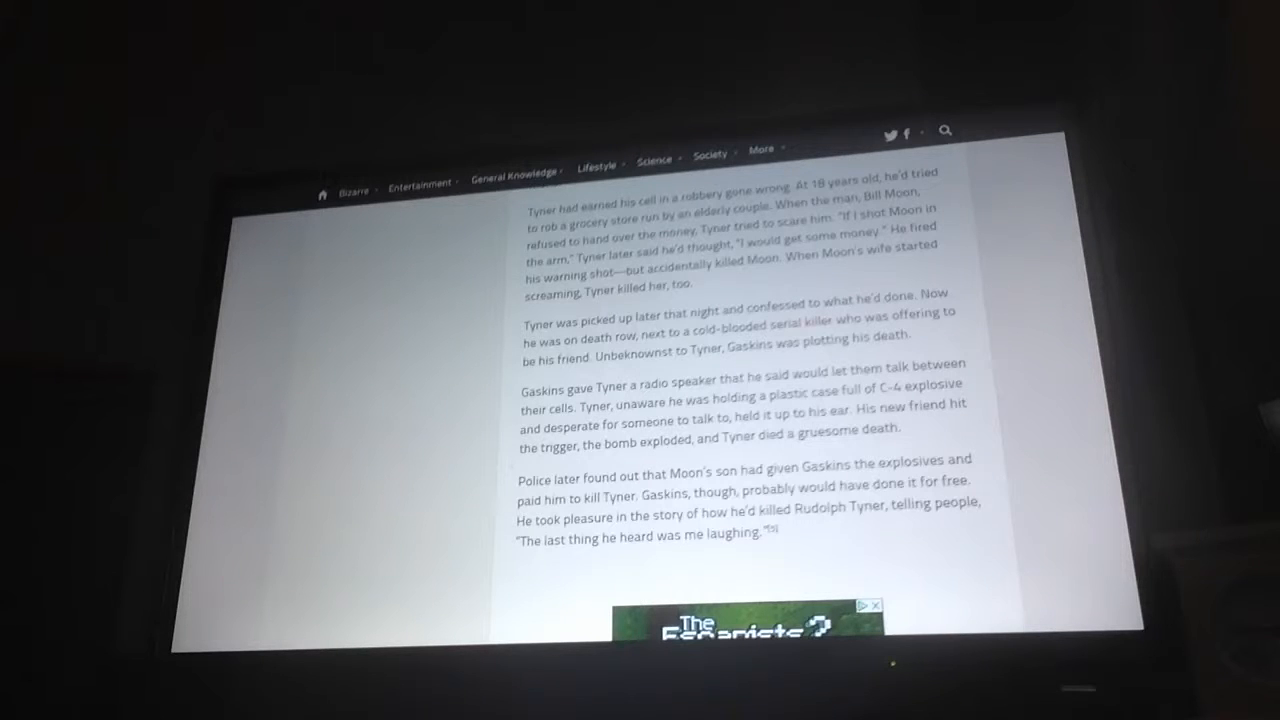
scroll("down", 3)
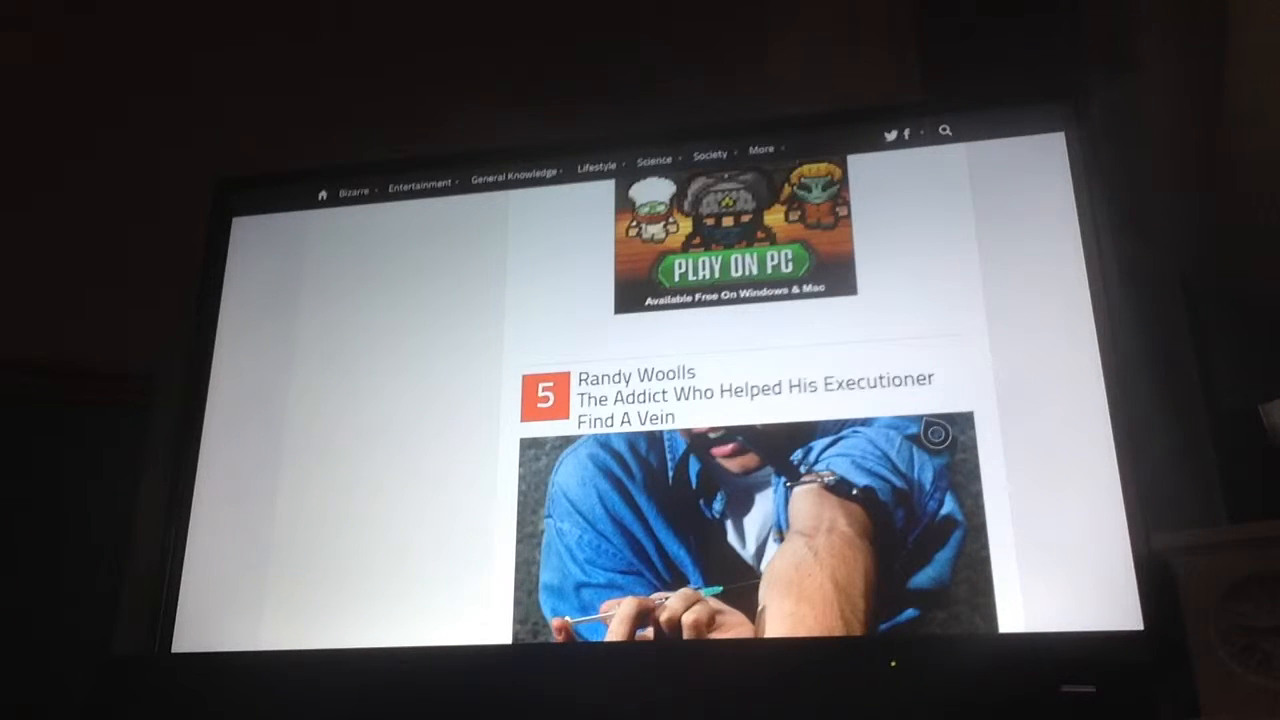
- Scroll through Randy Woolls' story until entry 4, Mark Stroman, shows
scroll("down", 3)
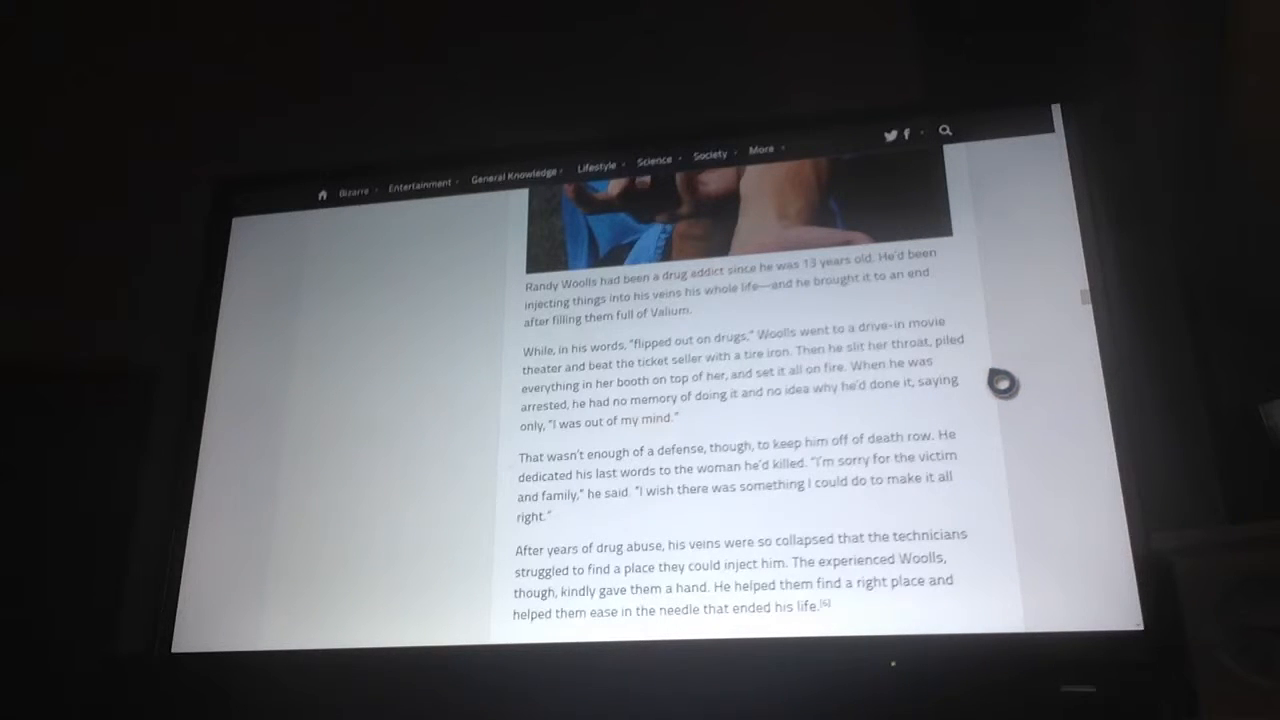
mouse_move(810, 320)
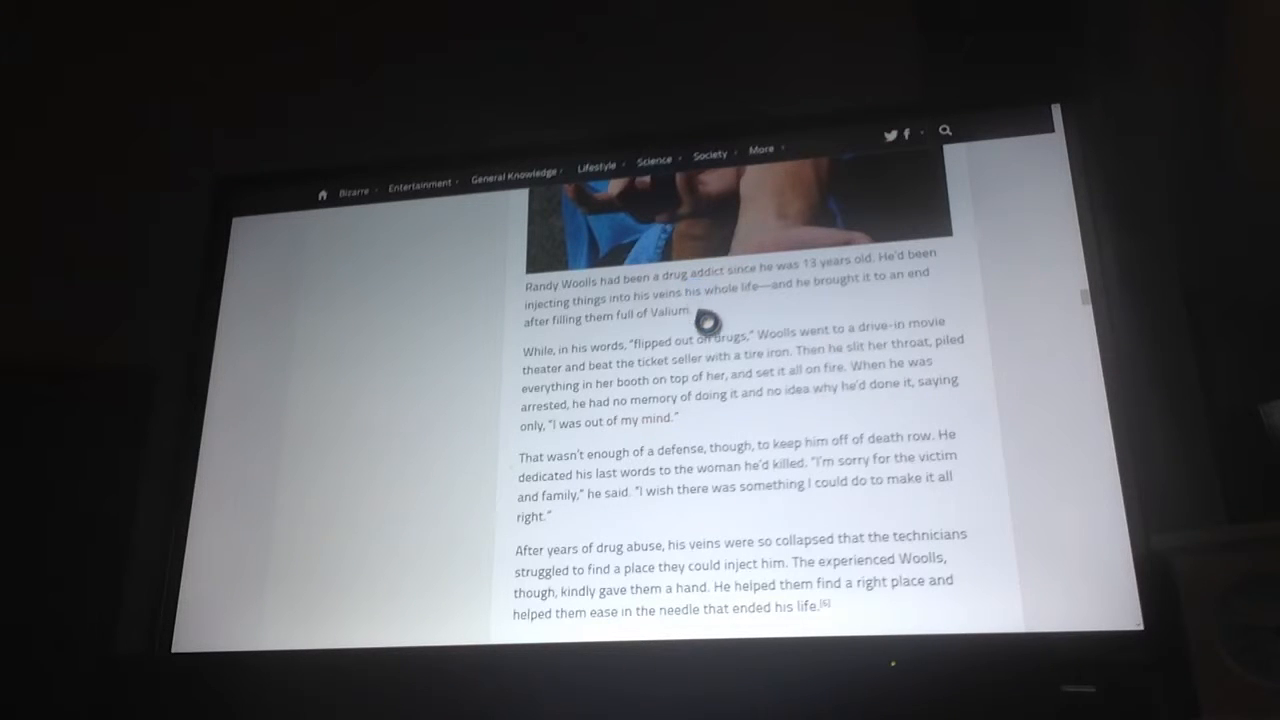
mouse_move(816, 476)
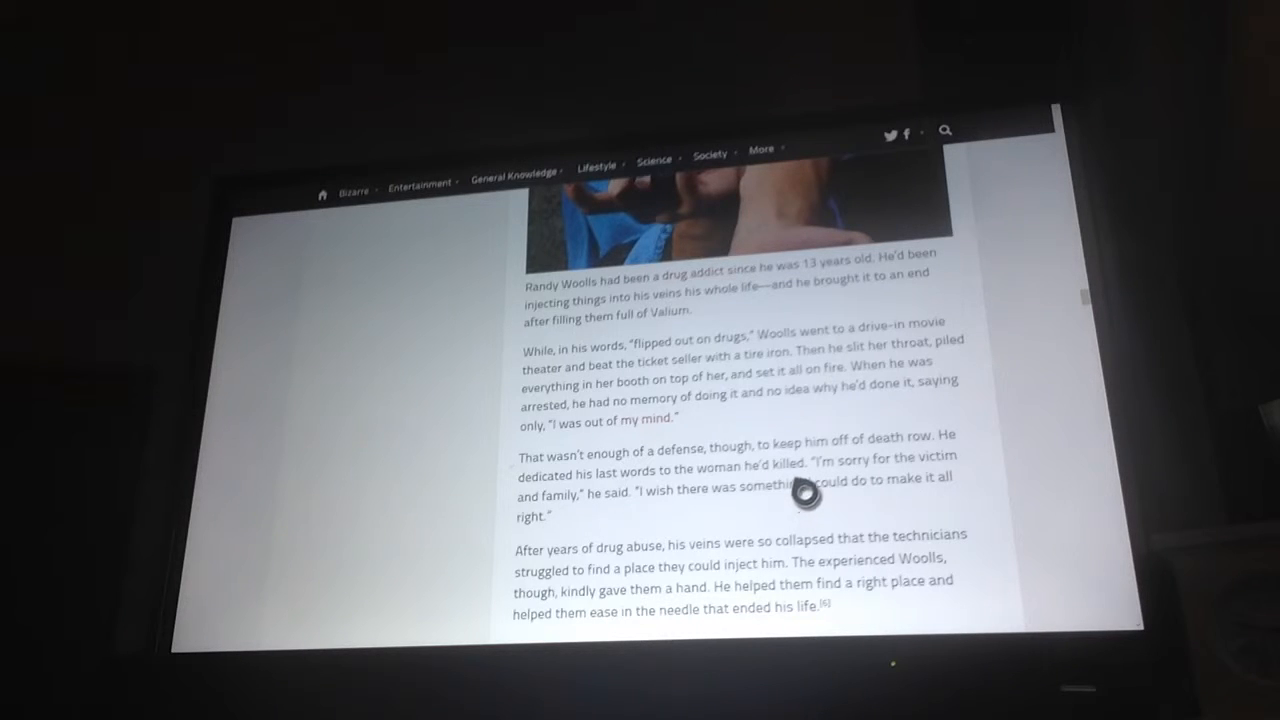
mouse_move(800, 440)
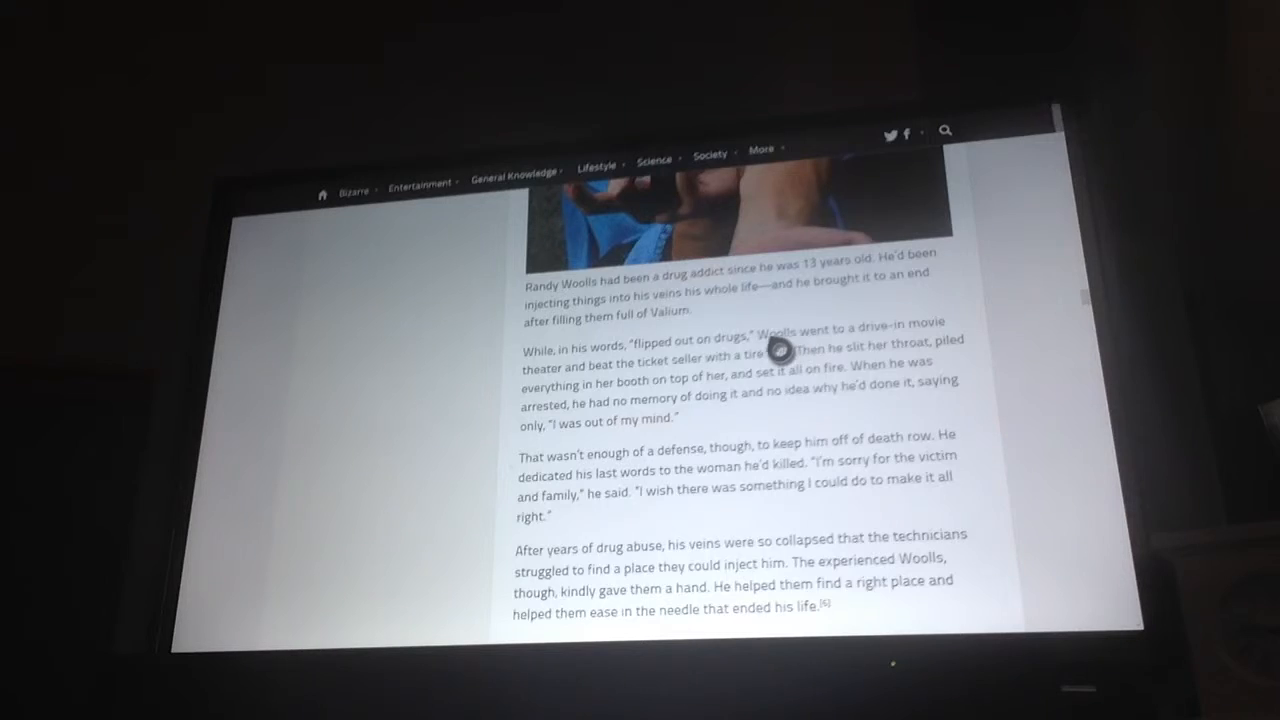
scroll("down", 3)
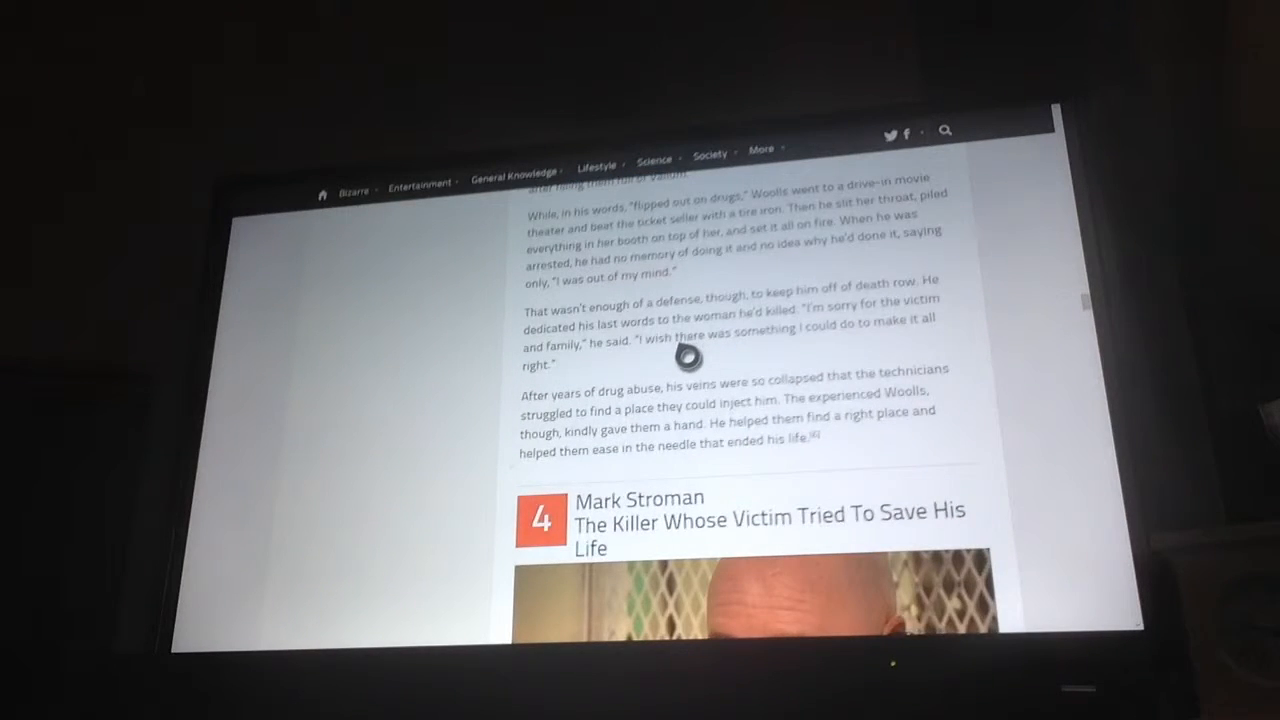
- Scroll through Stroman's last words until entry 3, Brandon Rhode, appears
scroll("down", 3)
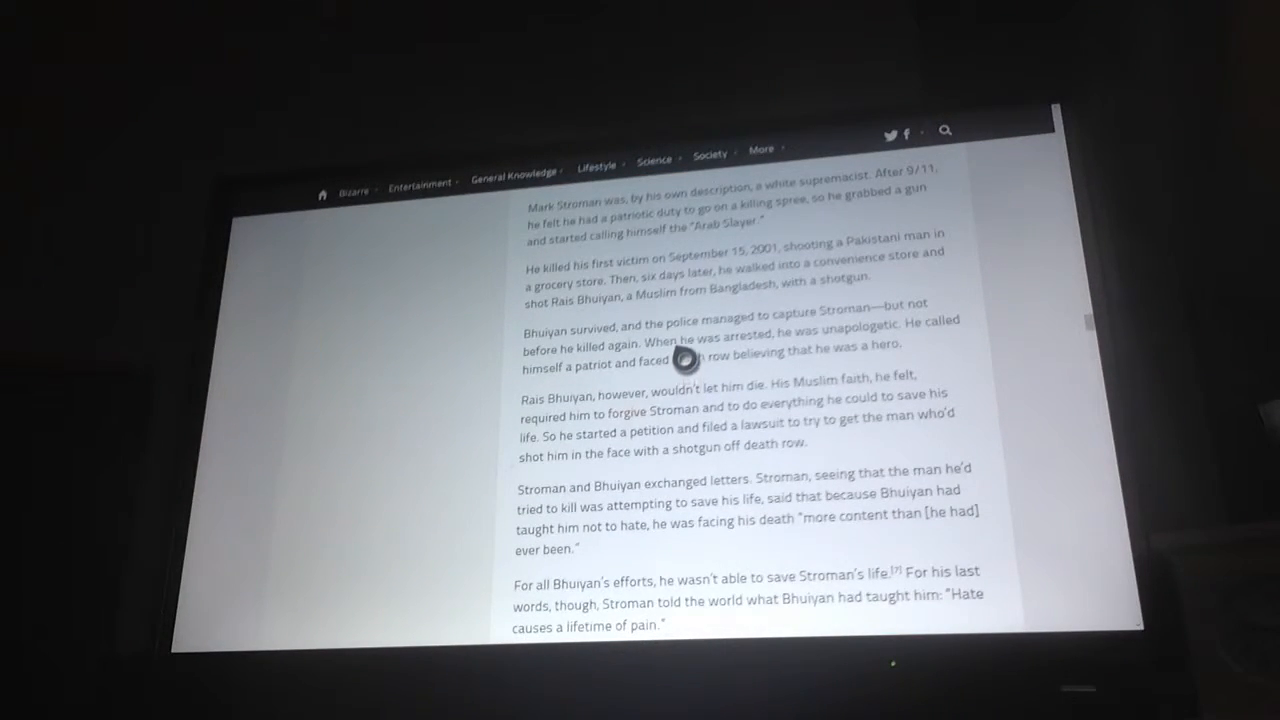
mouse_move(684, 310)
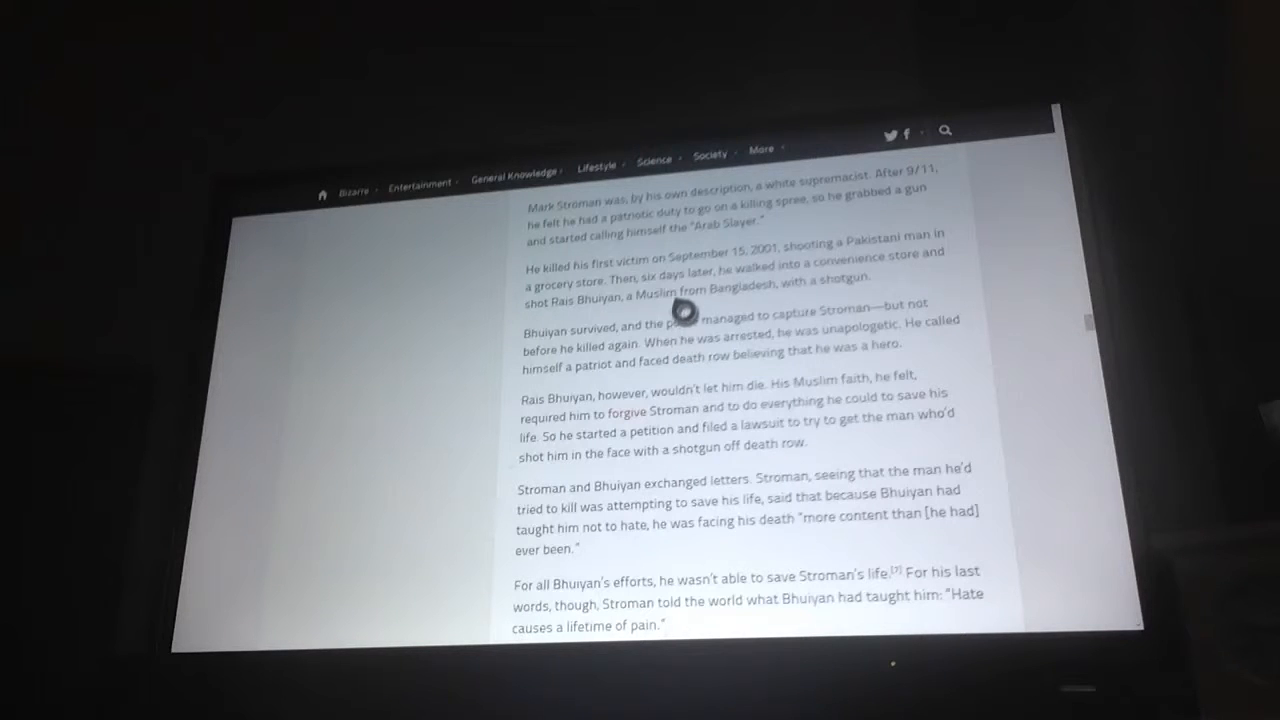
left_click(654, 158)
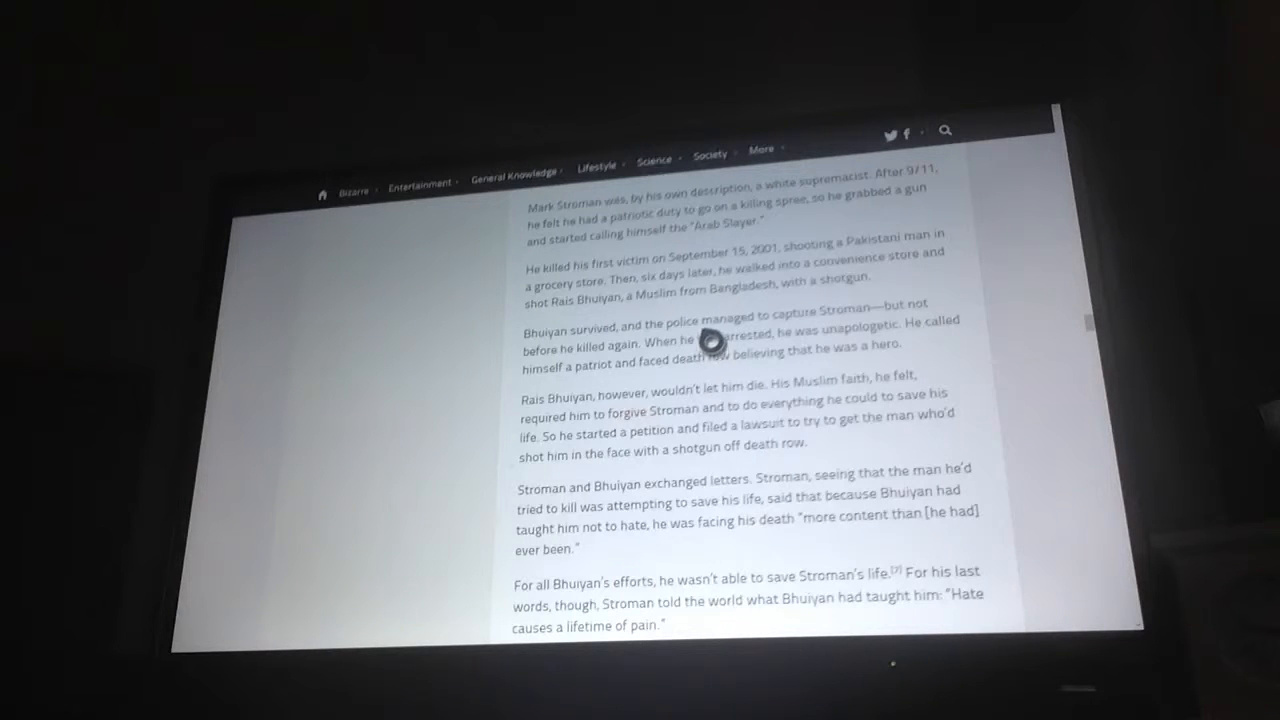
mouse_move(710, 280)
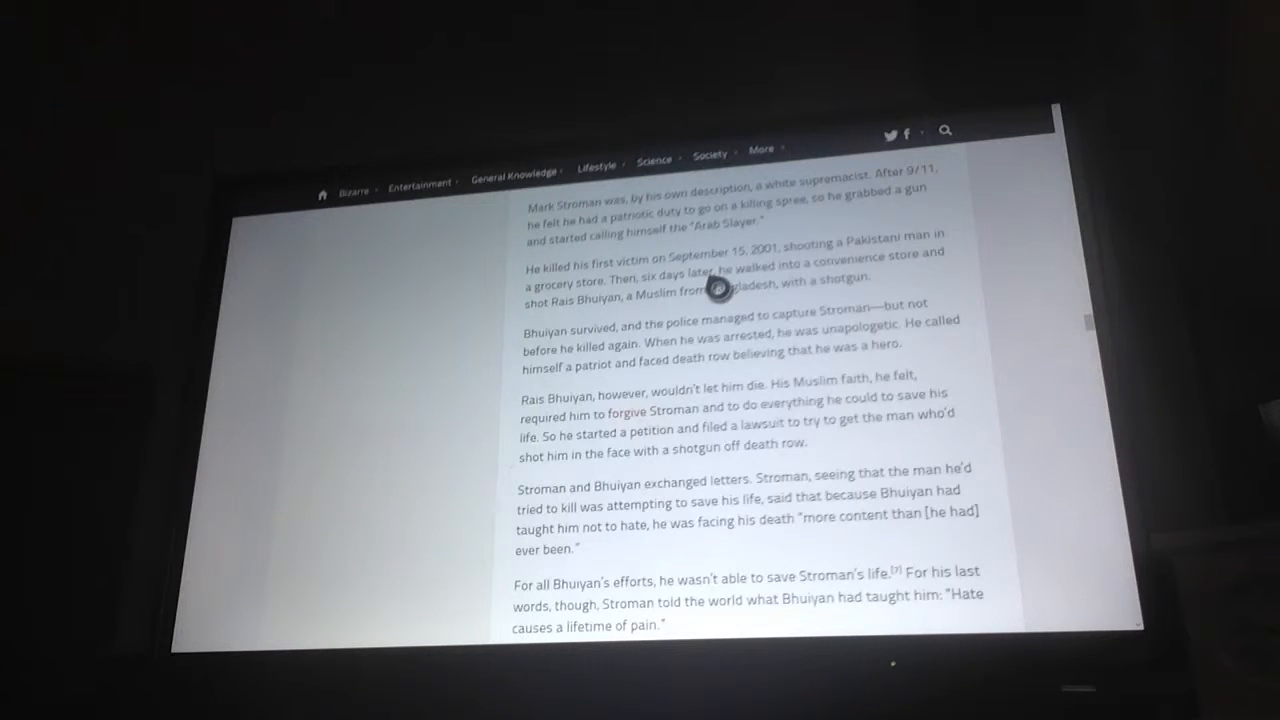
mouse_move(660, 464)
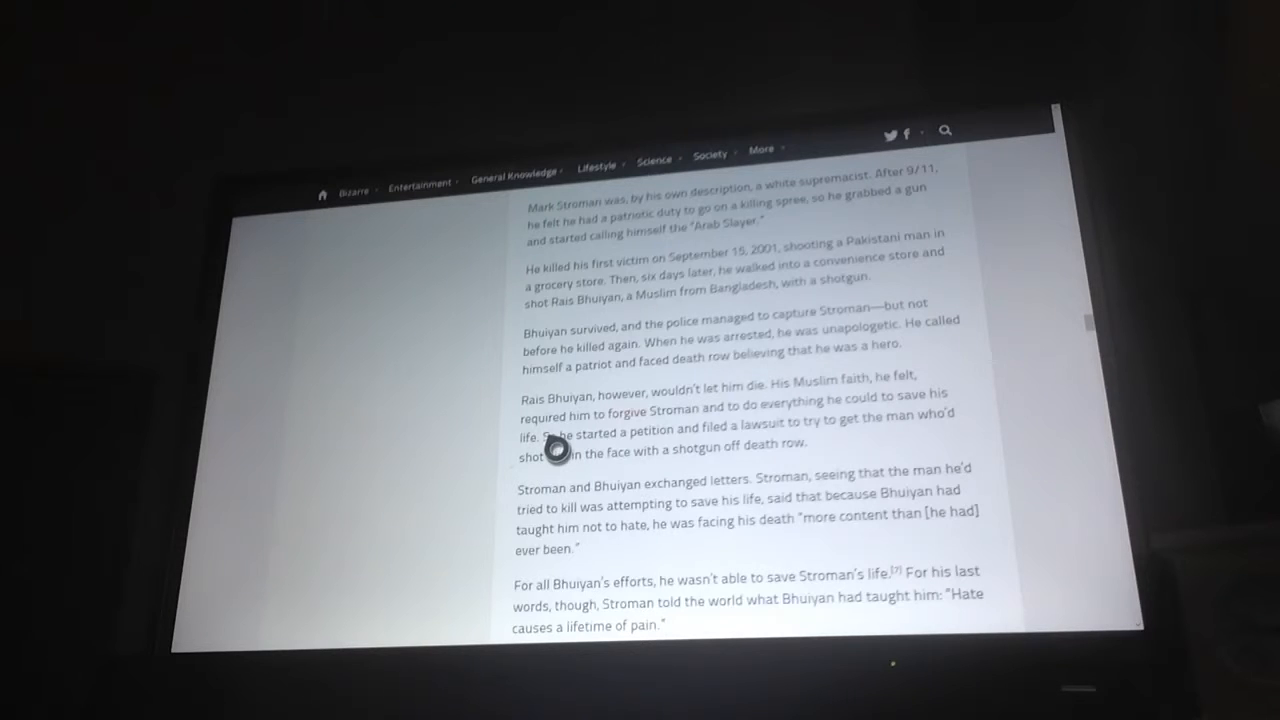
mouse_move(656, 524)
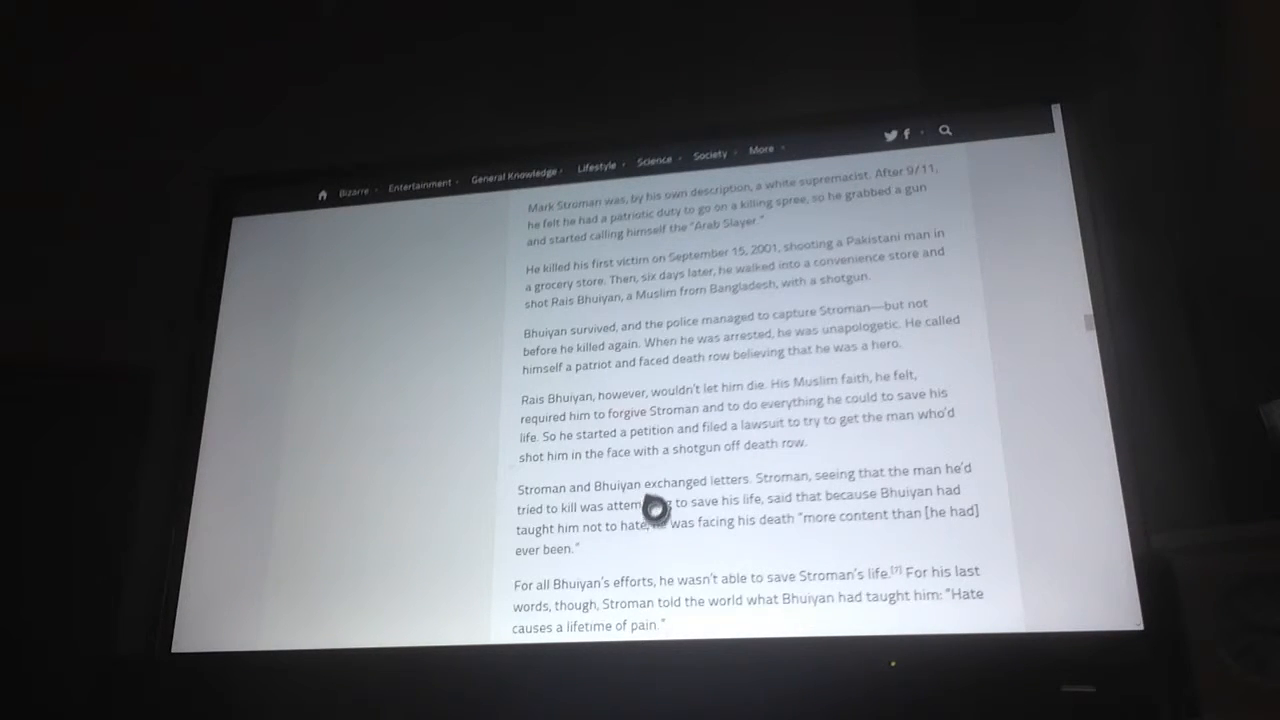
mouse_move(762, 618)
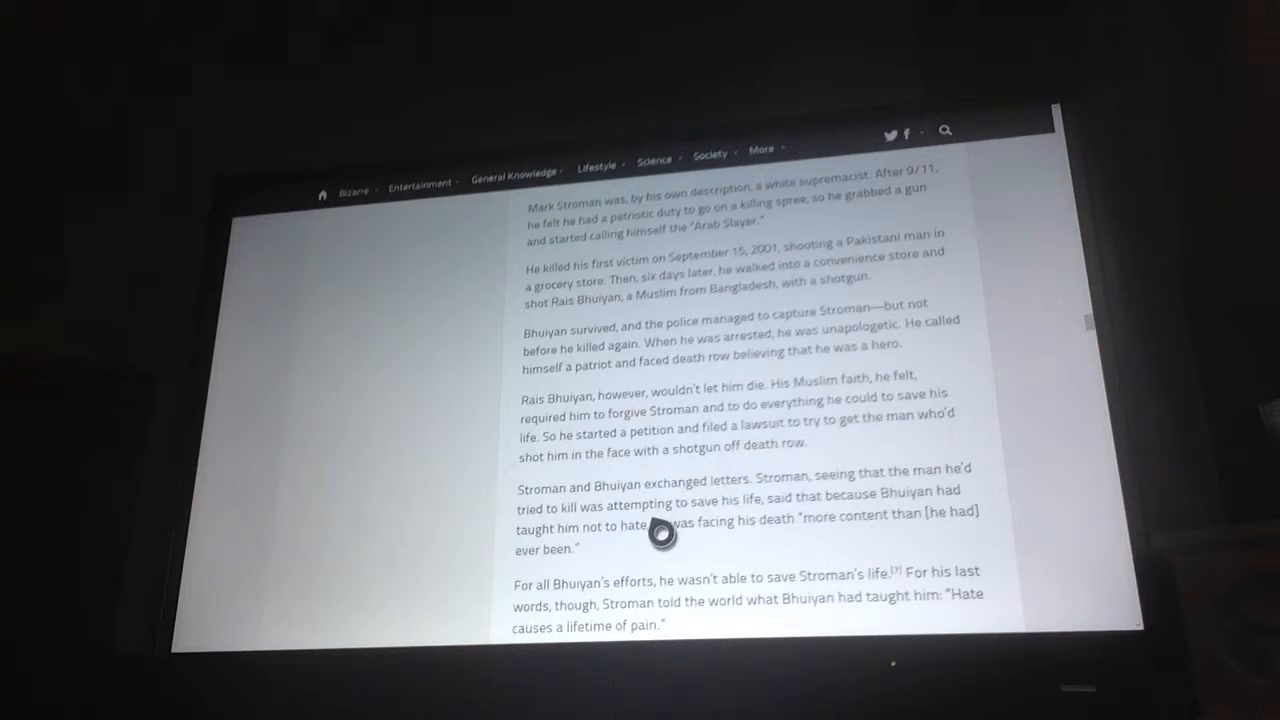
mouse_move(960, 524)
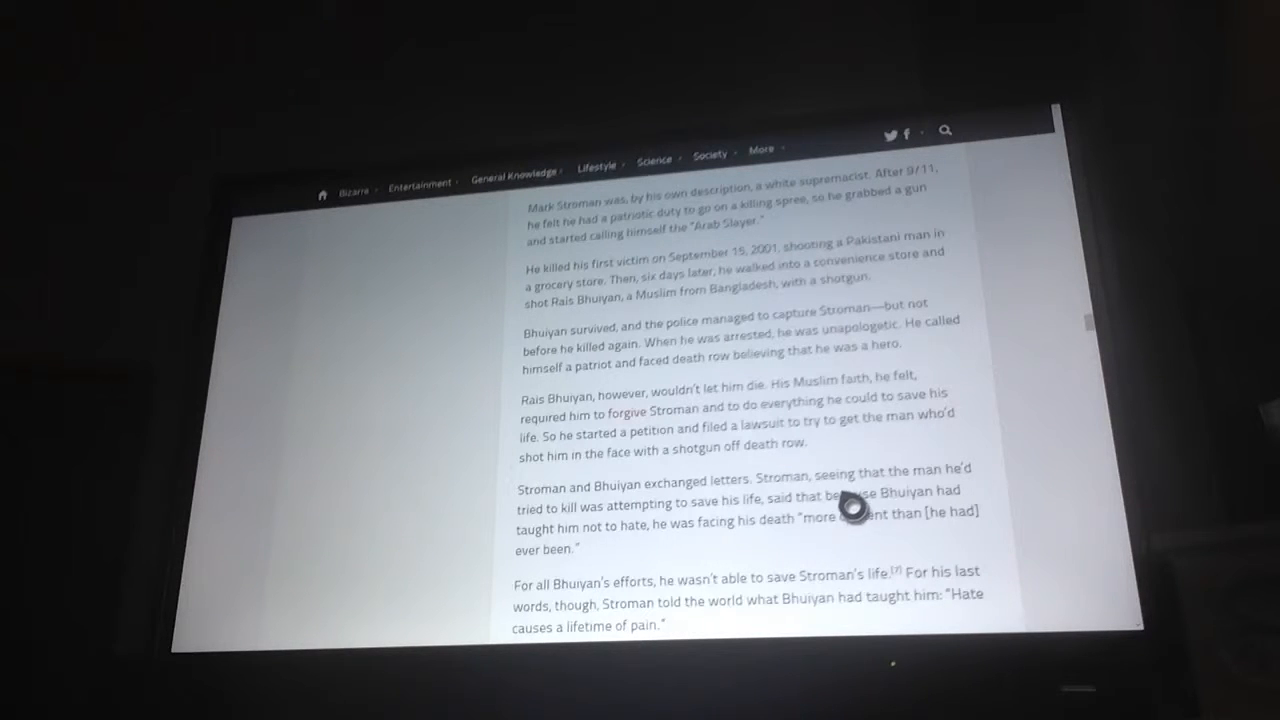
scroll("down", 3)
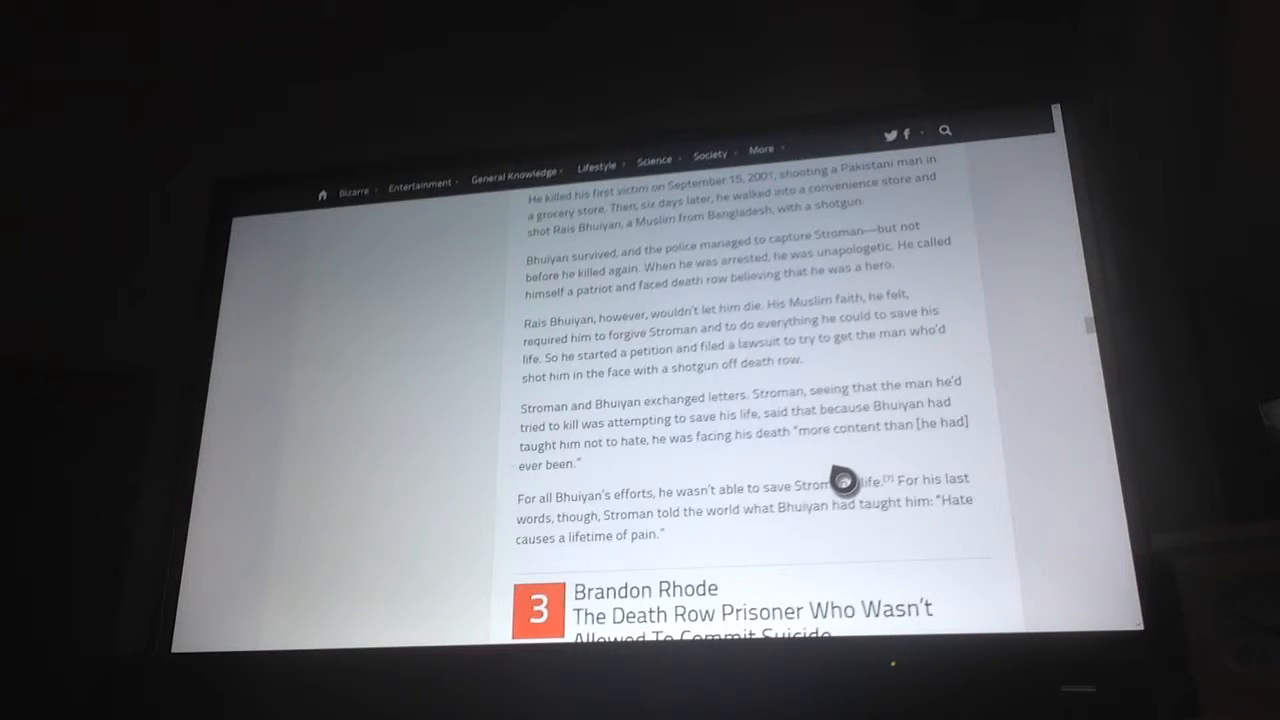
- Scroll through Brandon Rhode's entry until entry 2, Philip Workman, begins
scroll("down", 3)
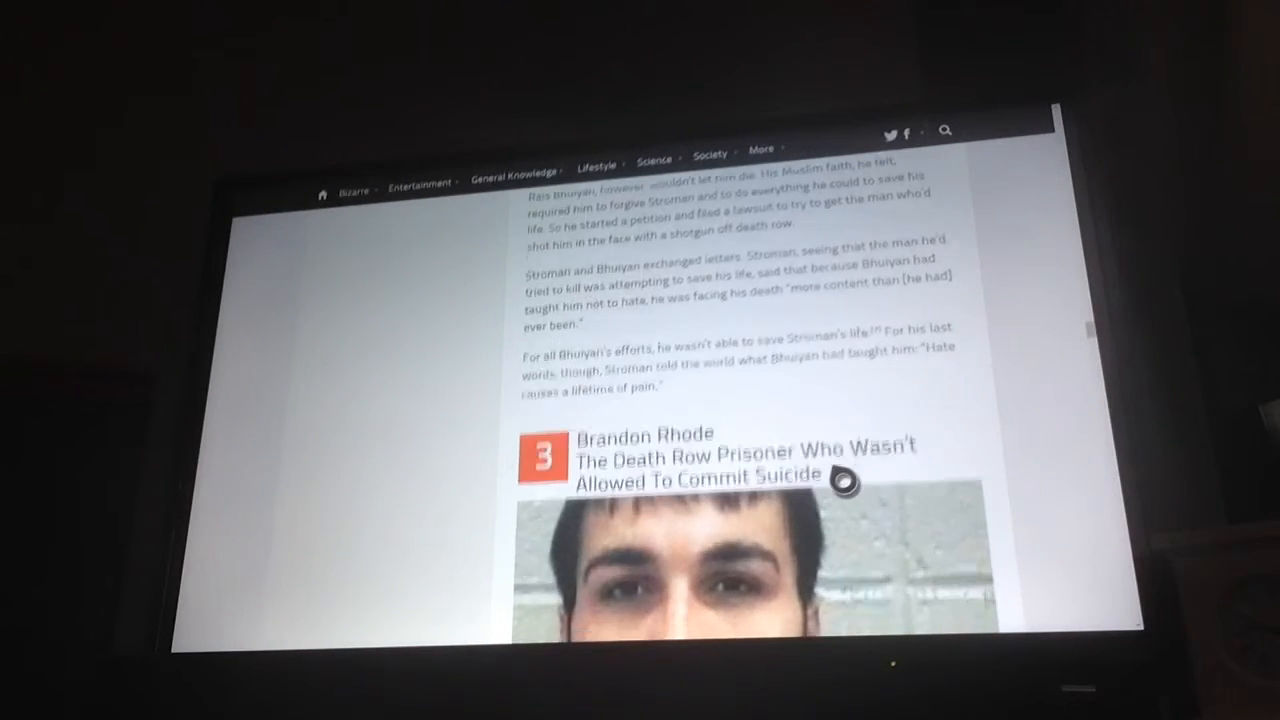
scroll("down", 3)
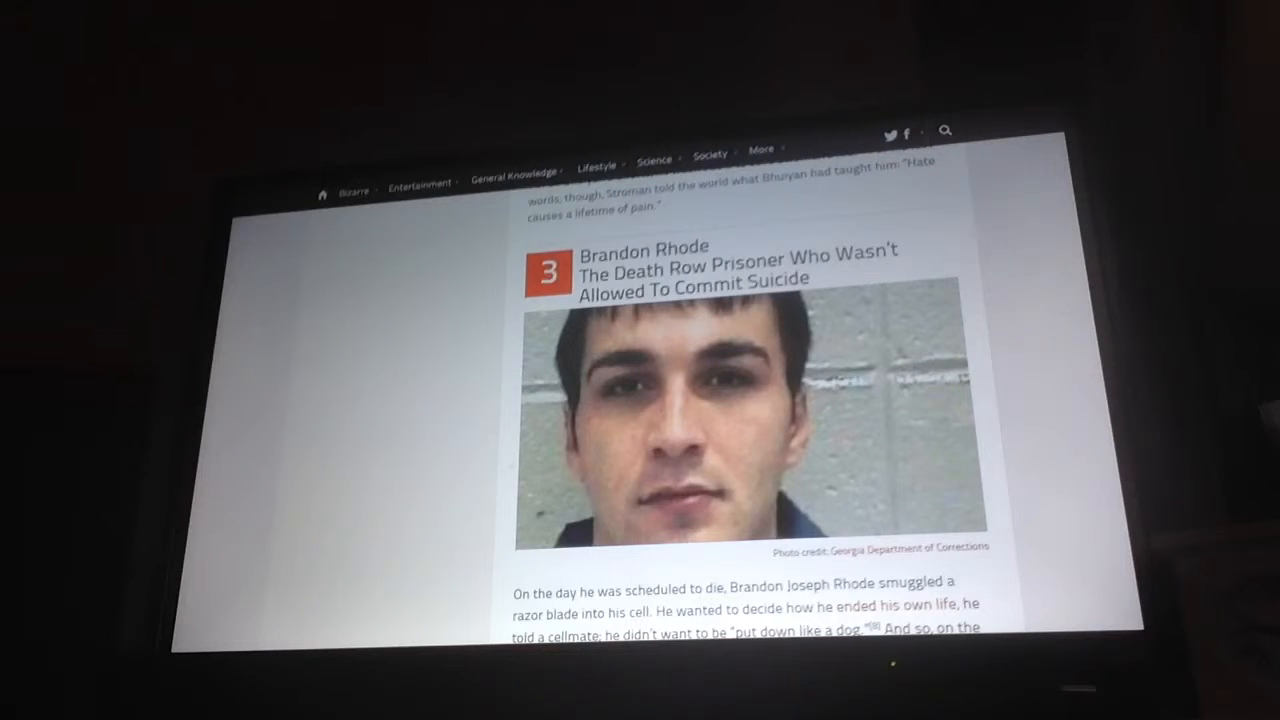
scroll("down", 3)
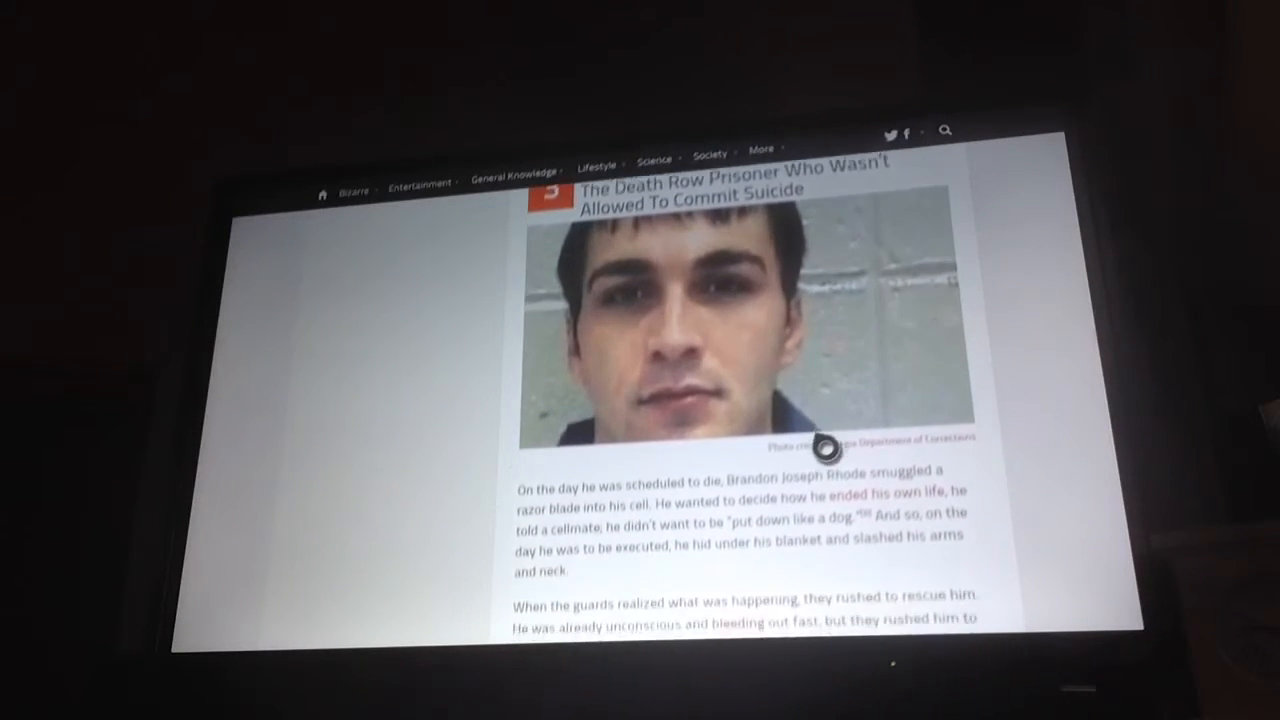
scroll("down", 3)
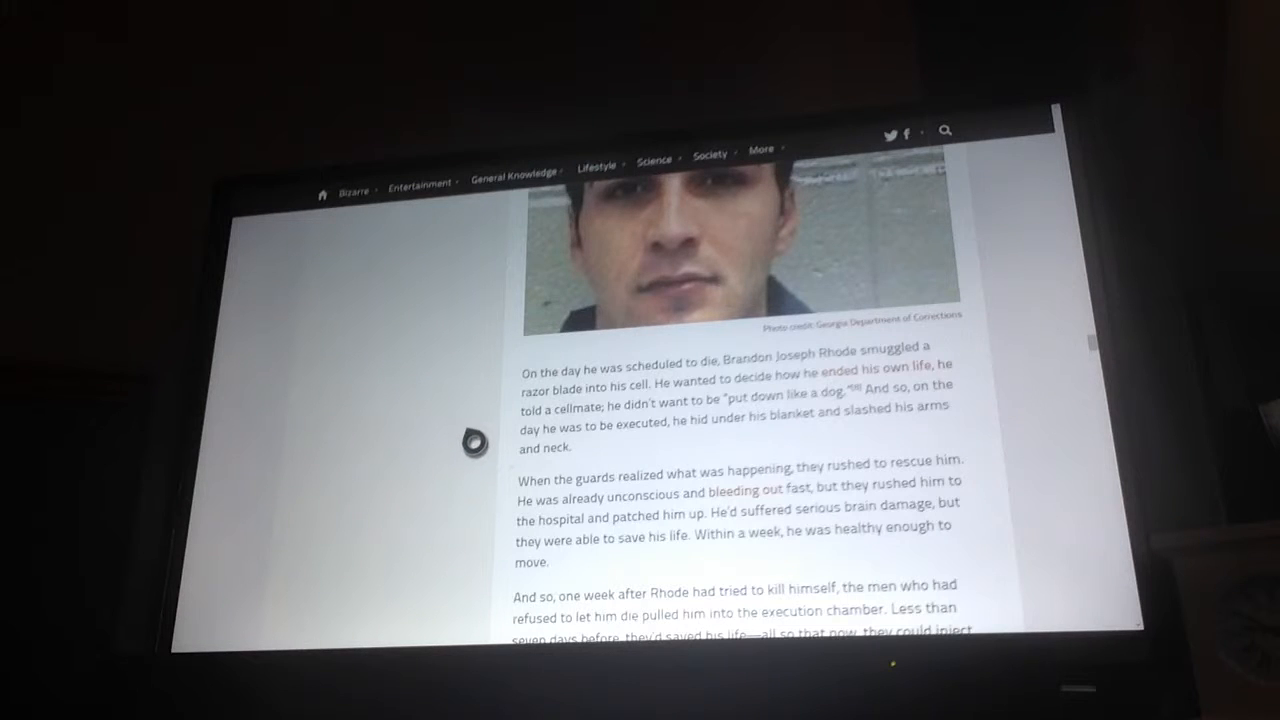
scroll("down", 3)
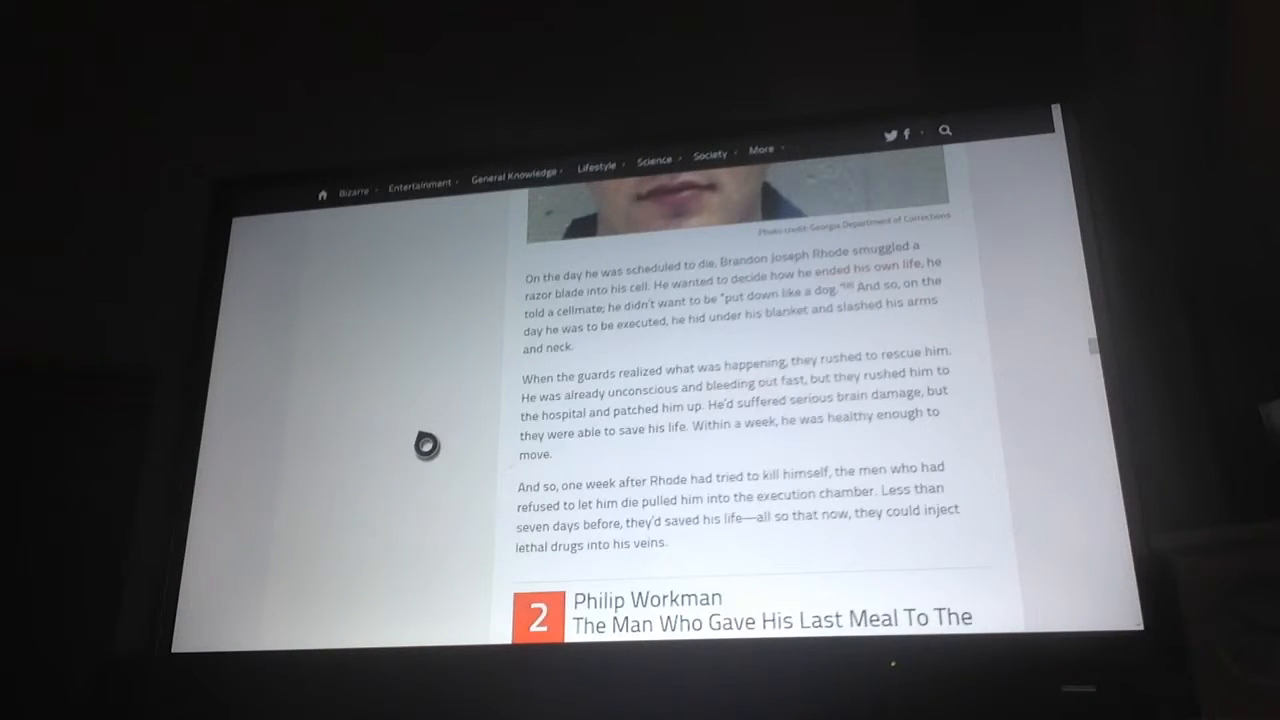
- Scroll through Philip Workman's last-meal story until the #1 Ted Bundy heading appears
scroll("down", 3)
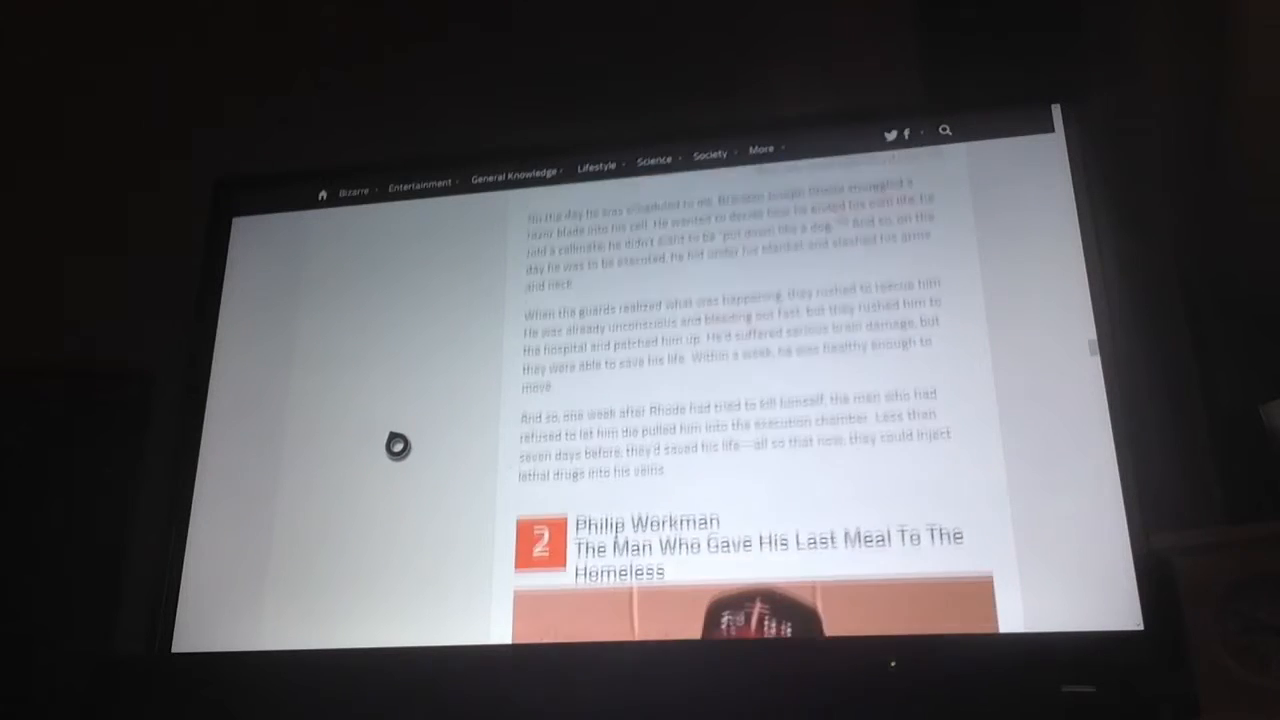
scroll("down", 3)
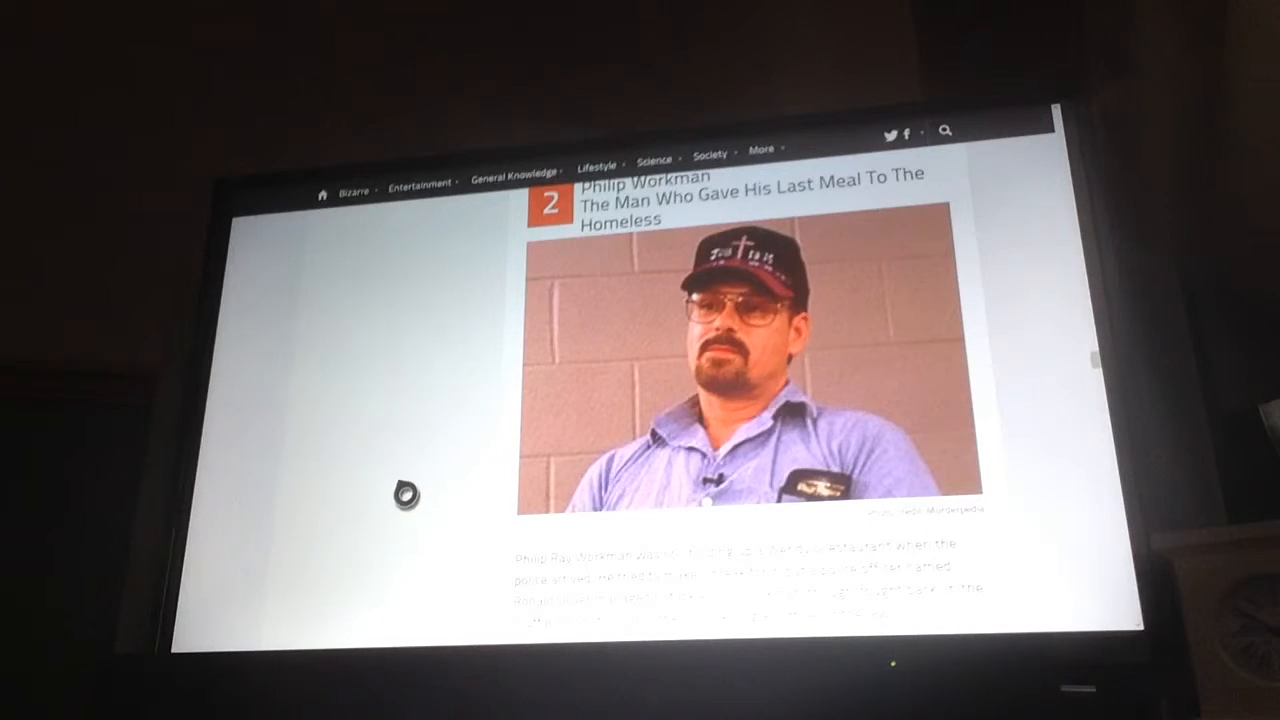
scroll("down", 3)
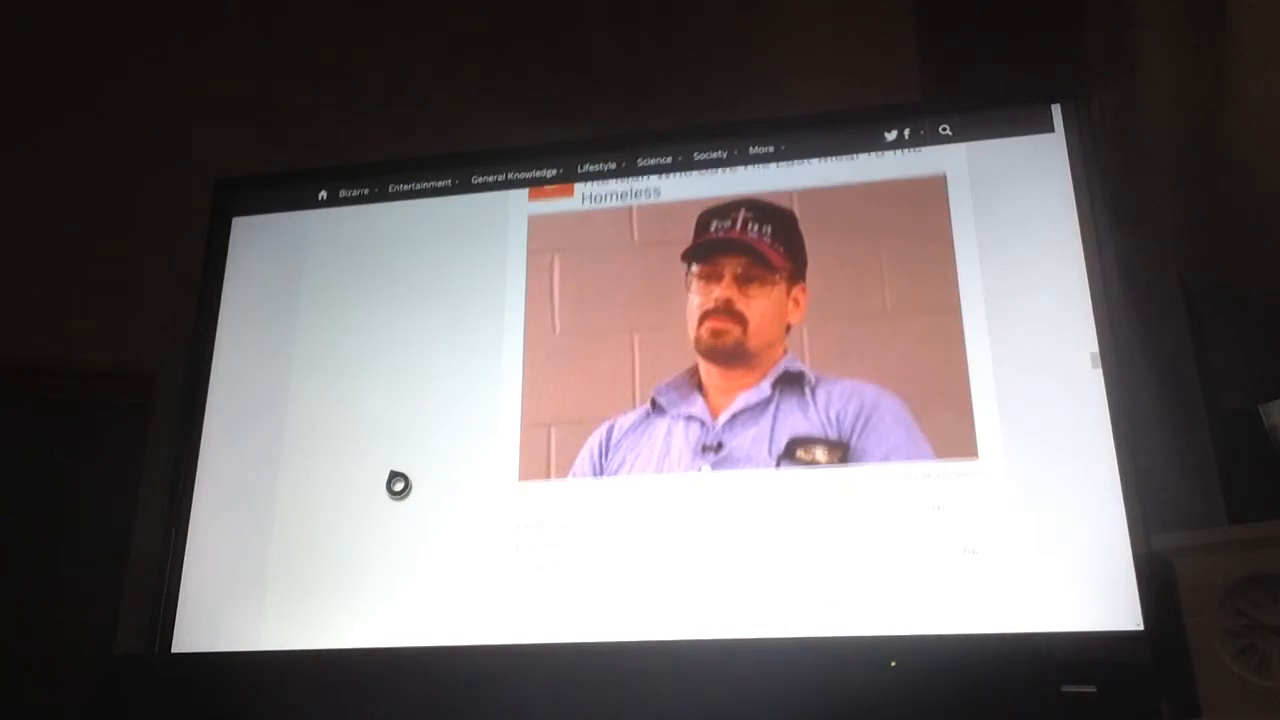
scroll("down", 3)
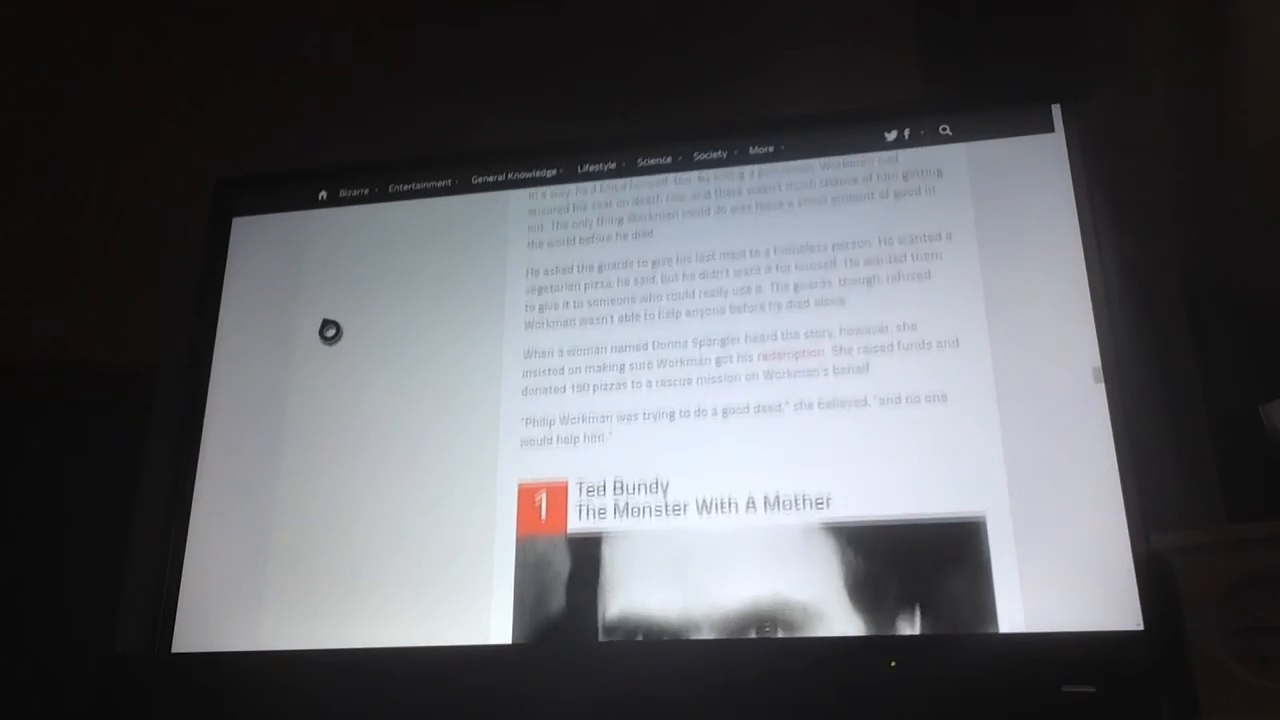
- Scroll past Bundy's mother's last words and the share bar to the More From Listverse thumbnails
scroll("down", 3)
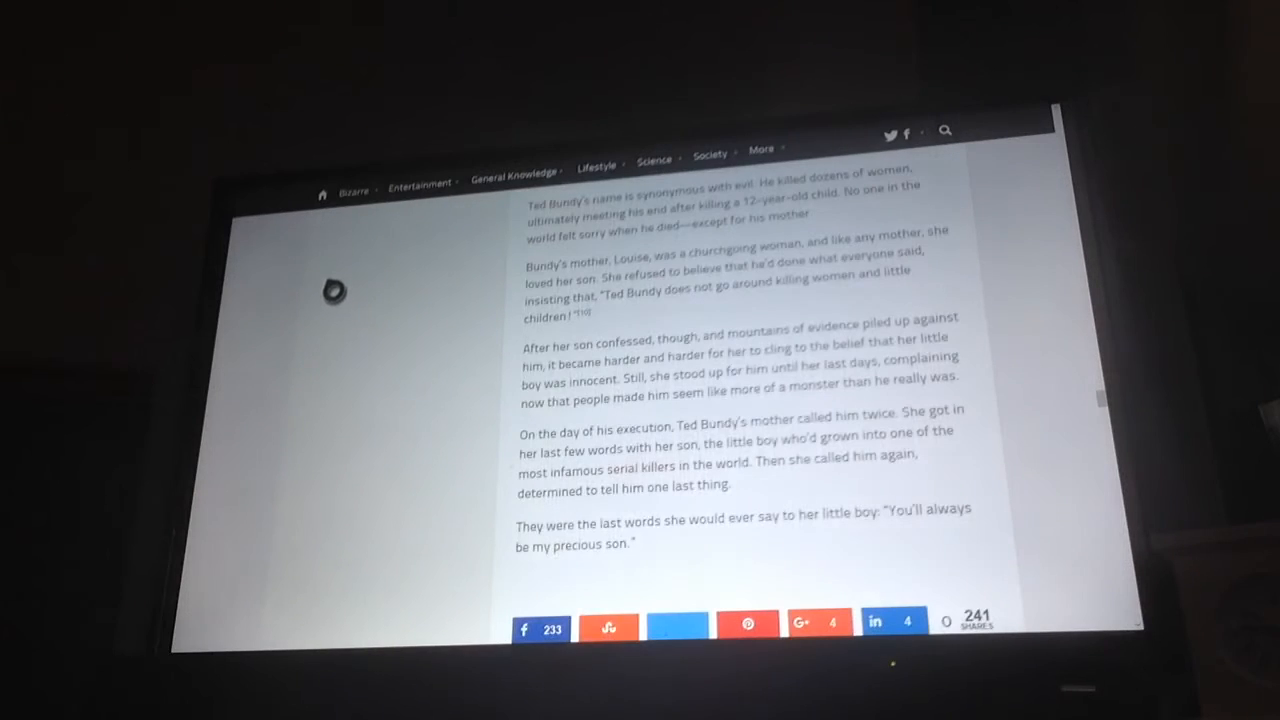
mouse_move(348, 316)
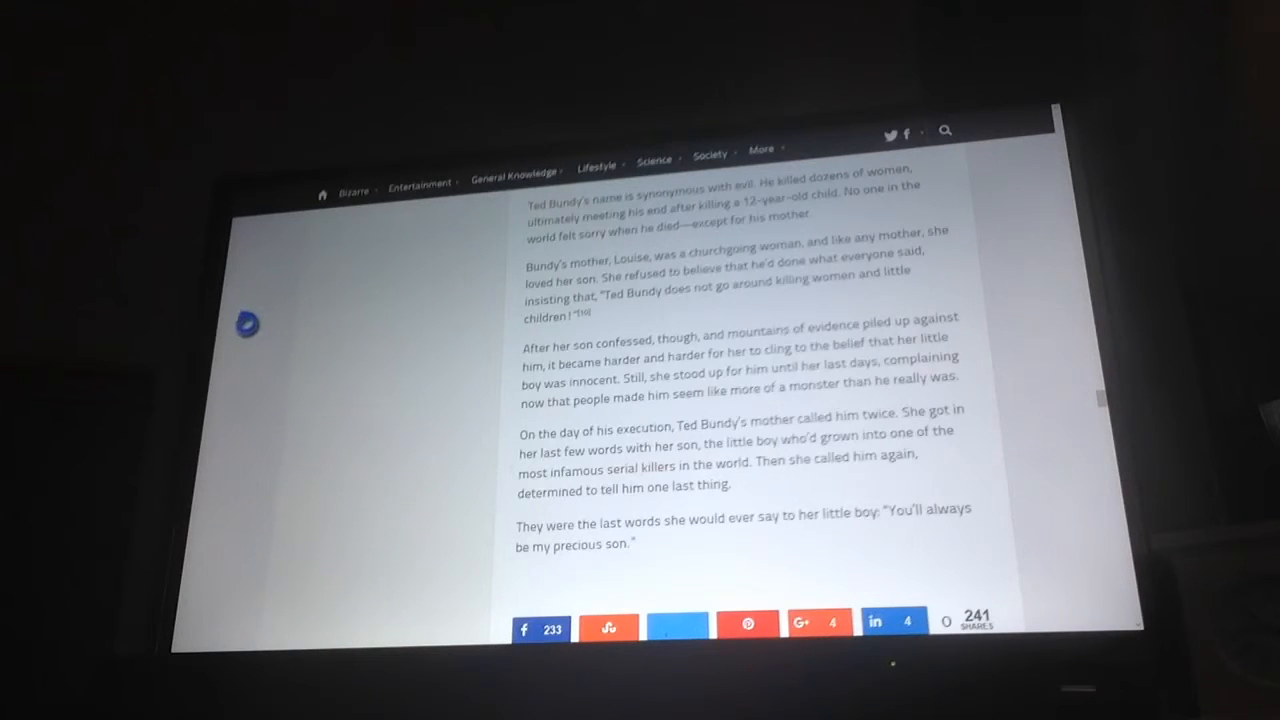
mouse_move(318, 326)
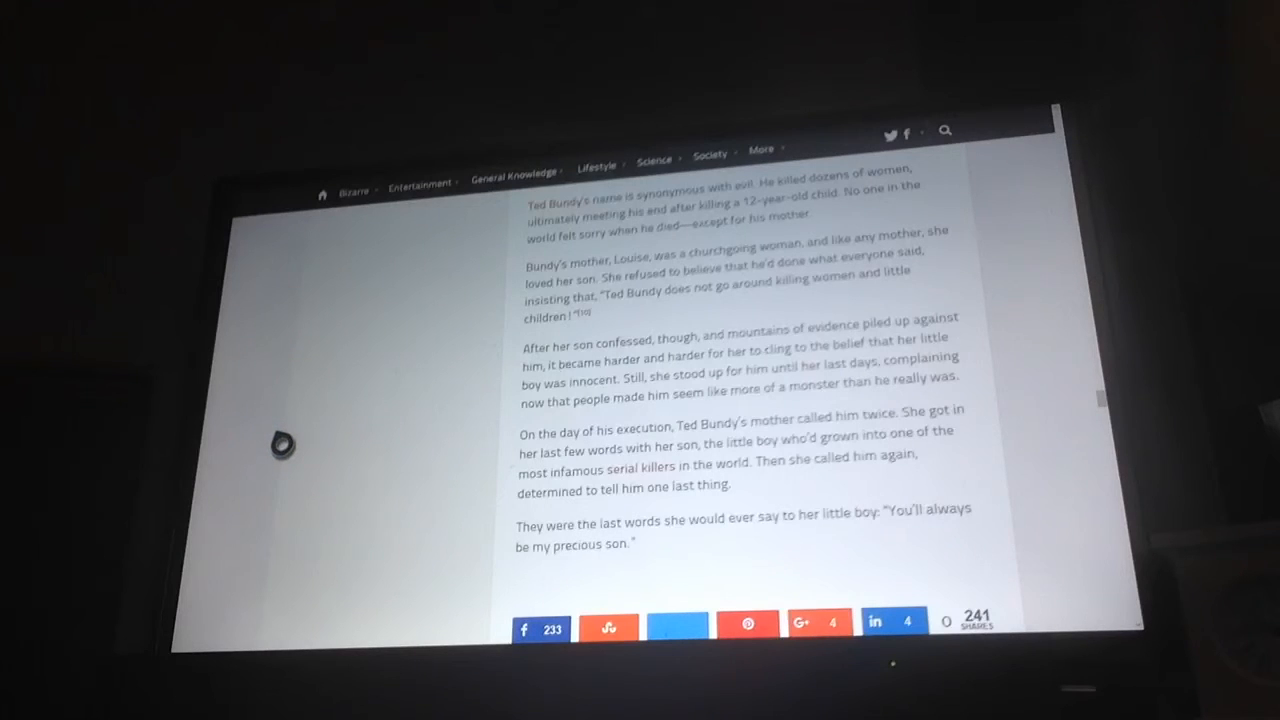
mouse_move(400, 408)
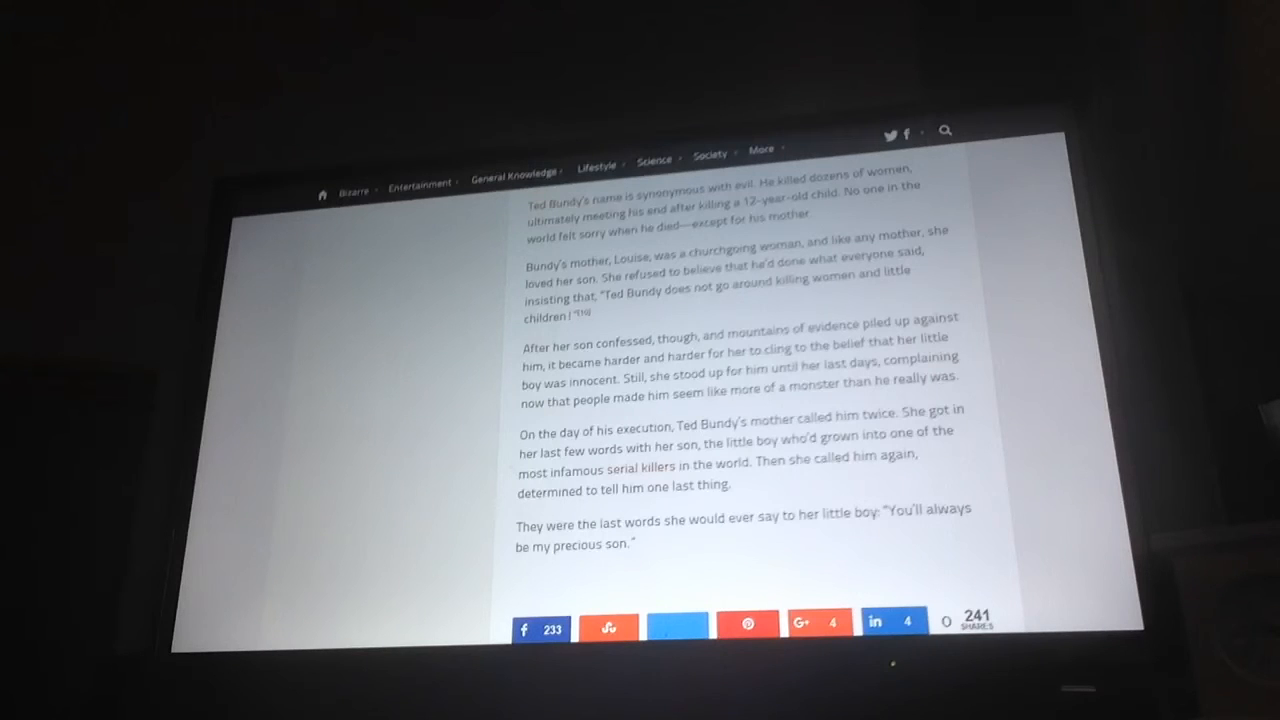
scroll("down", 3)
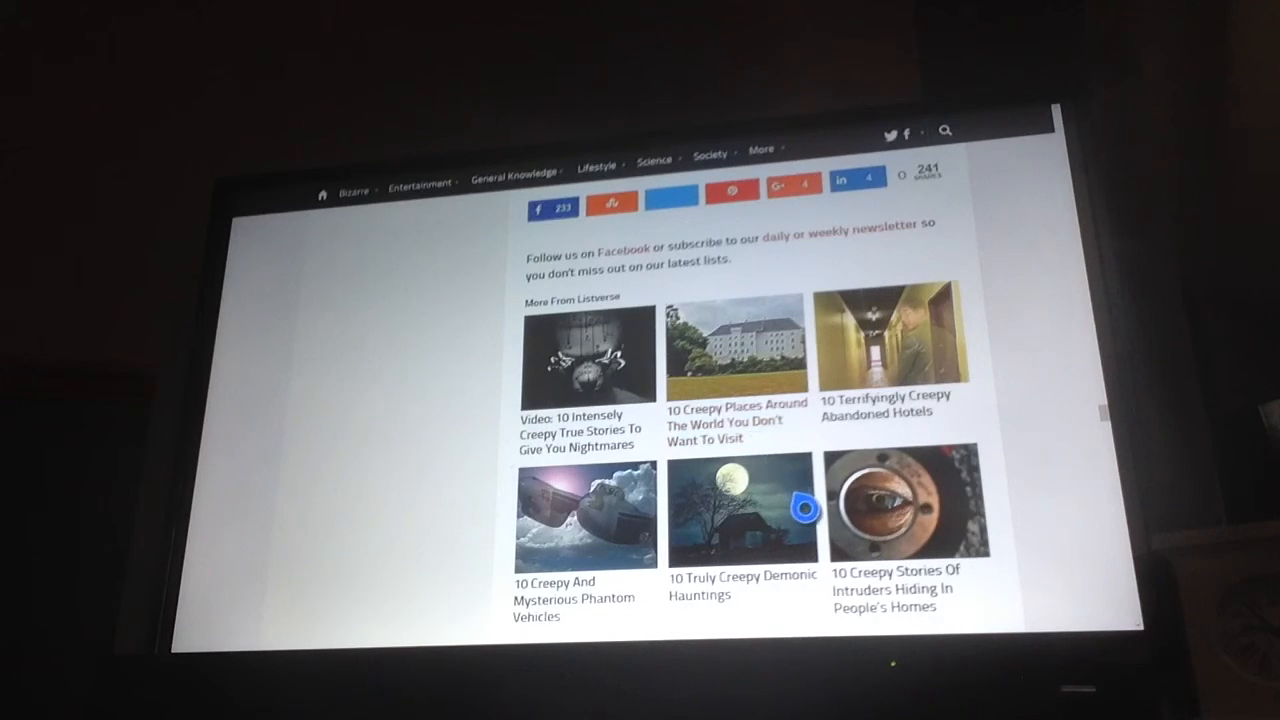
- Scroll further to reveal the More Great Lists crime section below the related lists
scroll("down", 3)
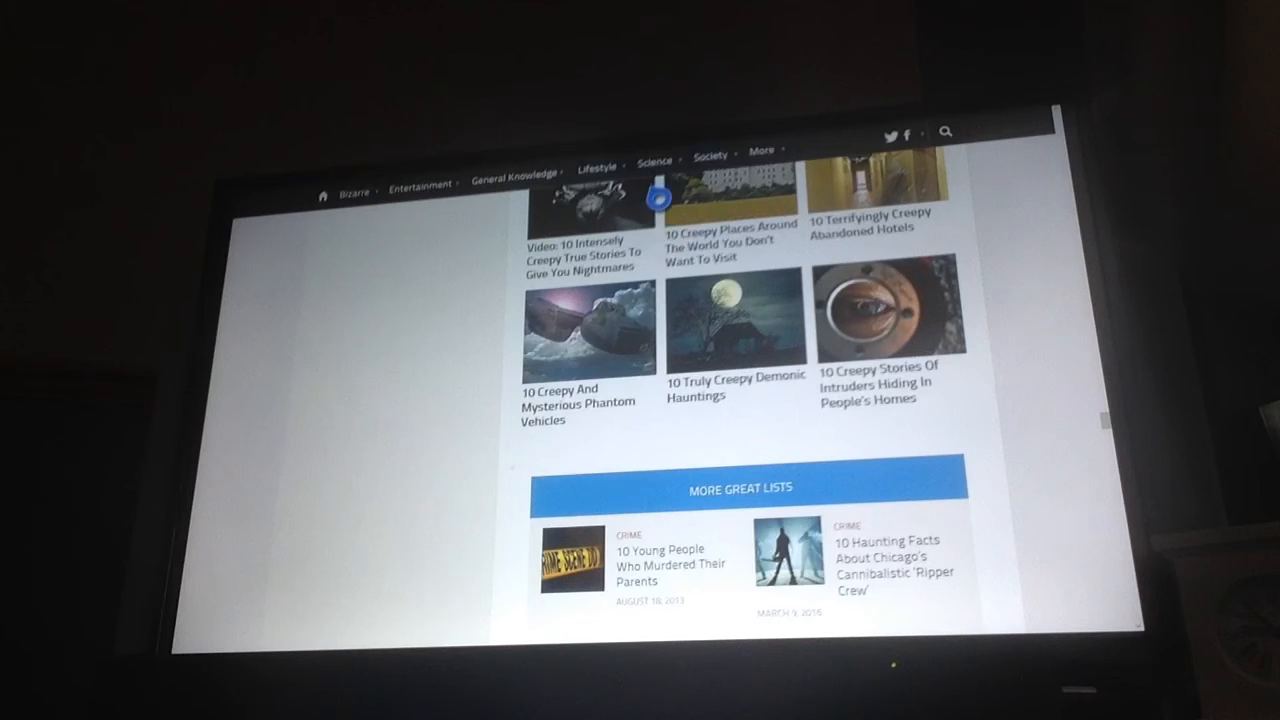
mouse_move(496, 424)
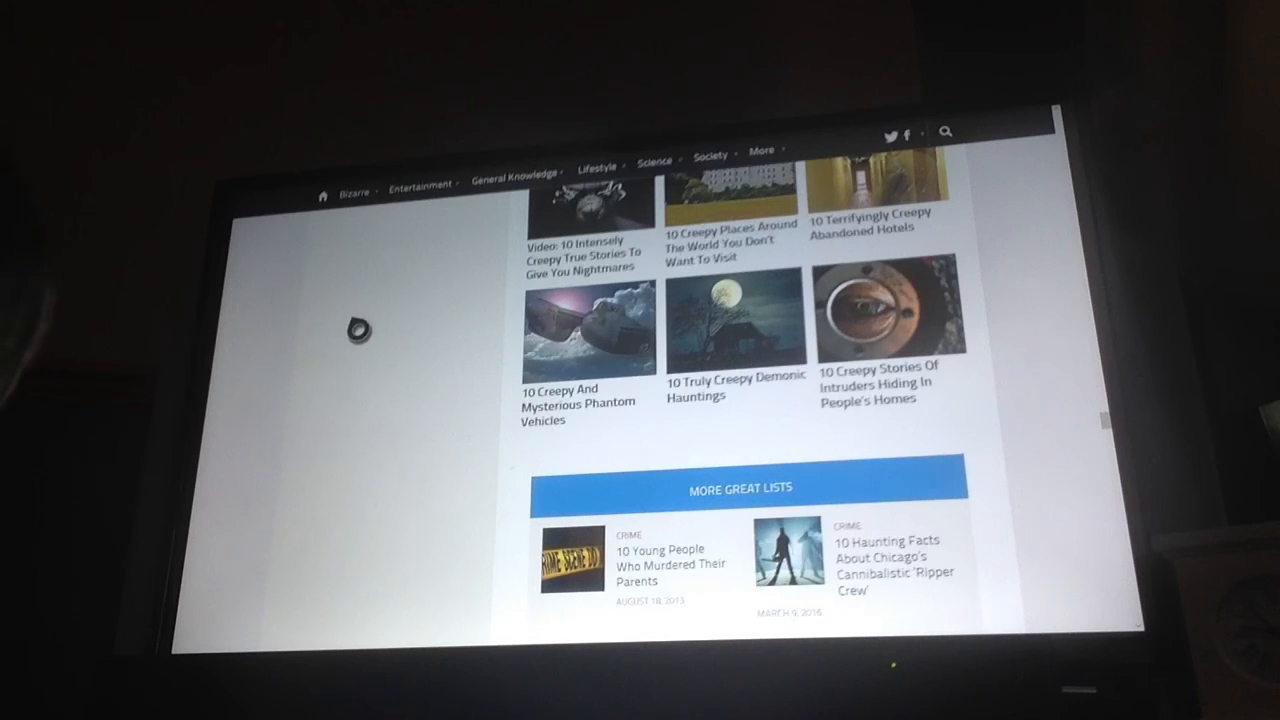
mouse_move(244, 308)
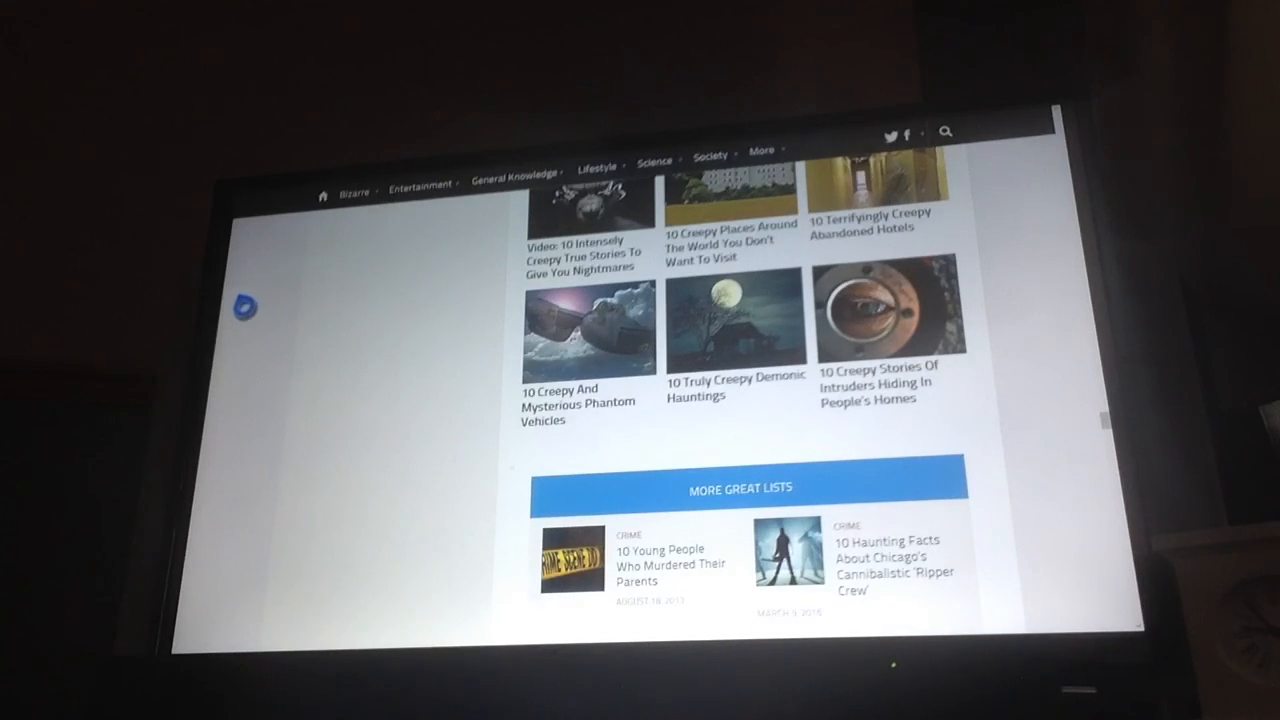